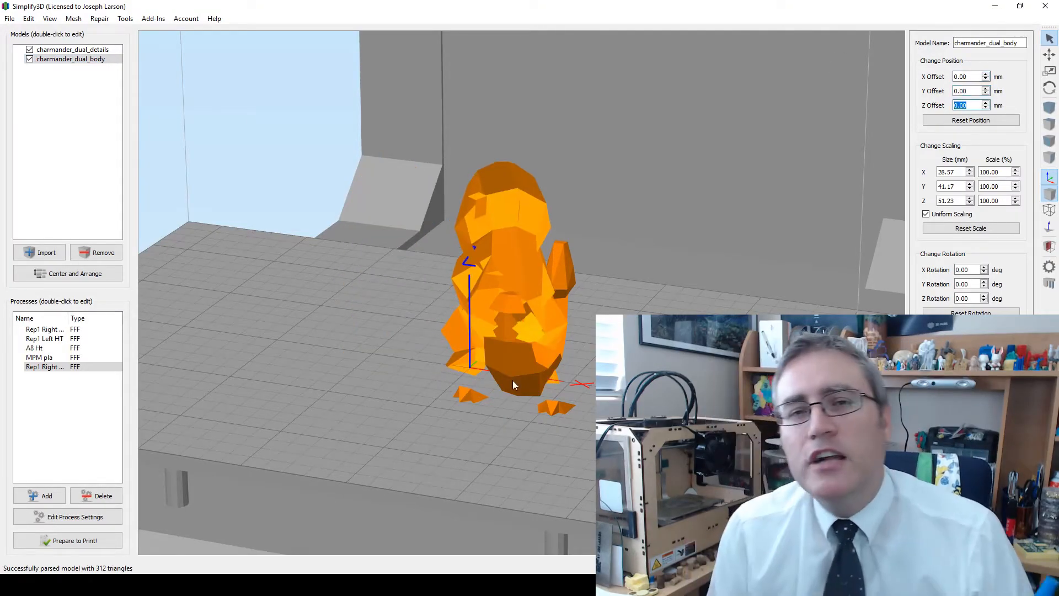
Step: Set charmander_dual_details to 0 X and Y offset so it sits on the body
click(72, 50)
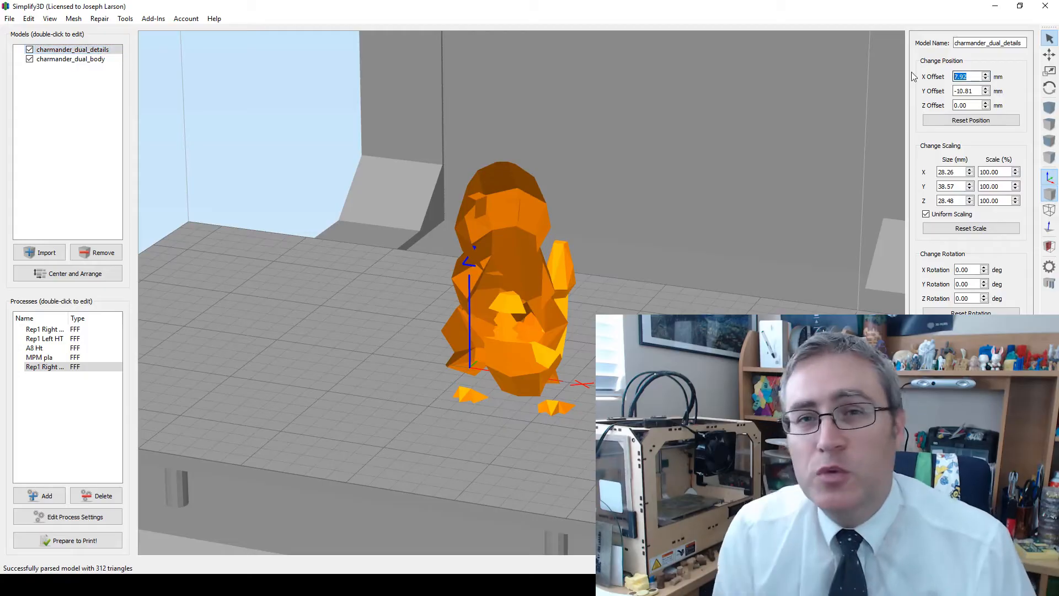
click(970, 120)
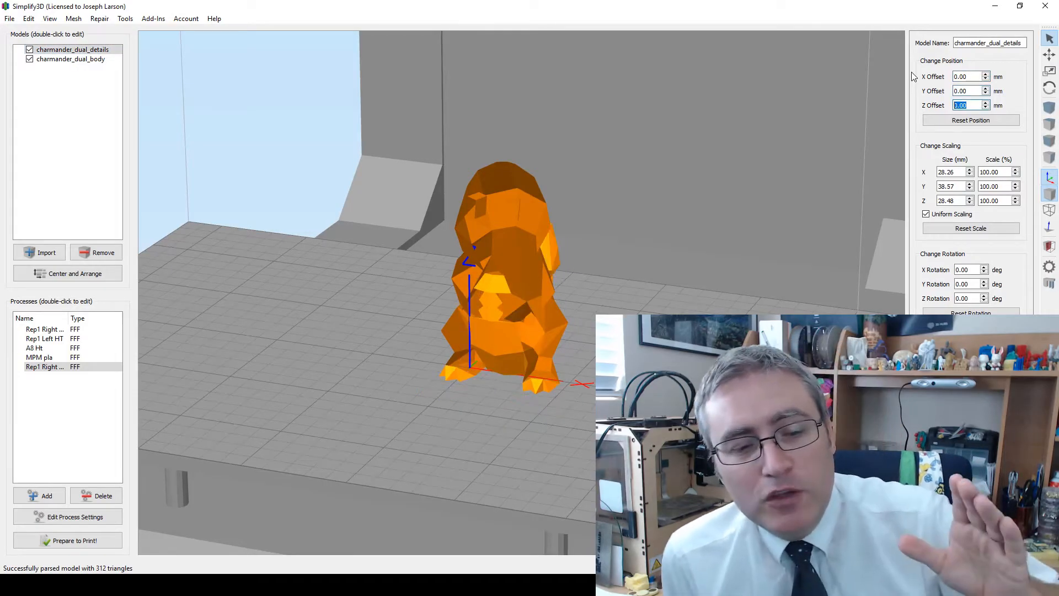
click(44, 367)
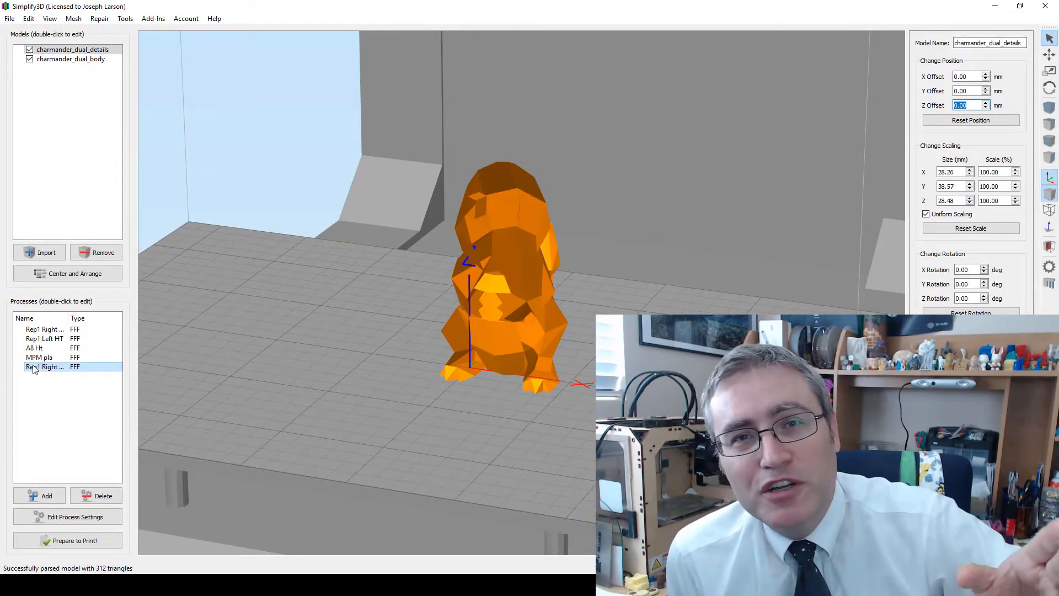
Step: Rename the process to Rep1 Right Pla 1 with extrusion multiplier 2 and save
double_click(44, 367)
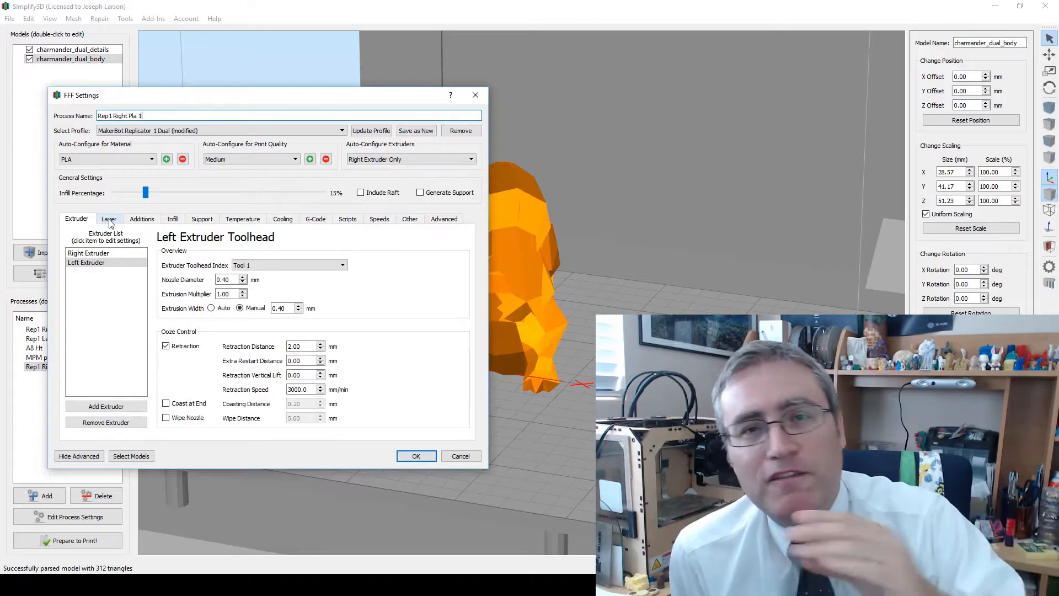
click(109, 219)
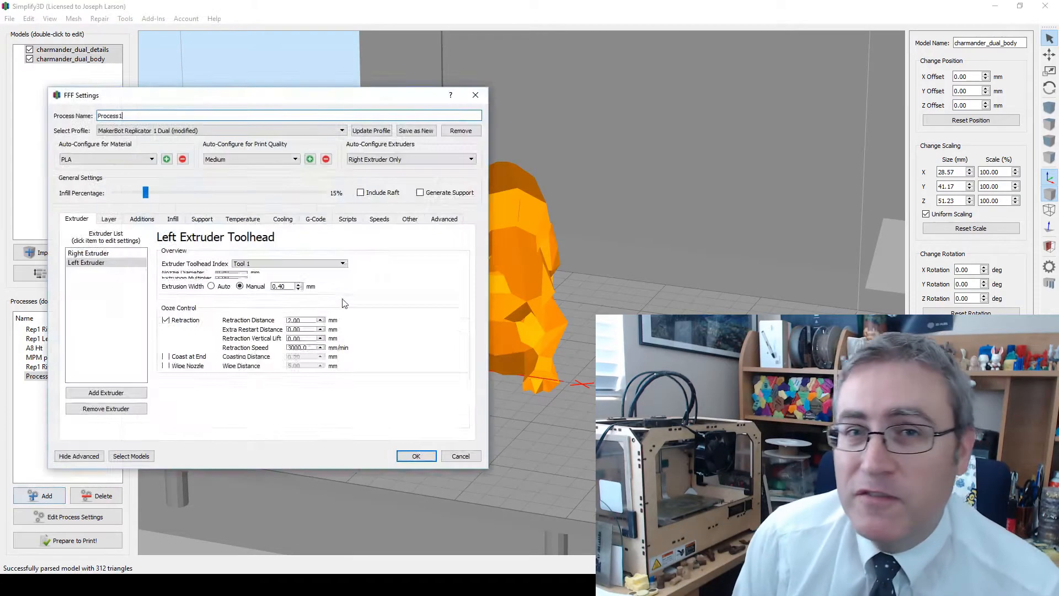
click(109, 219)
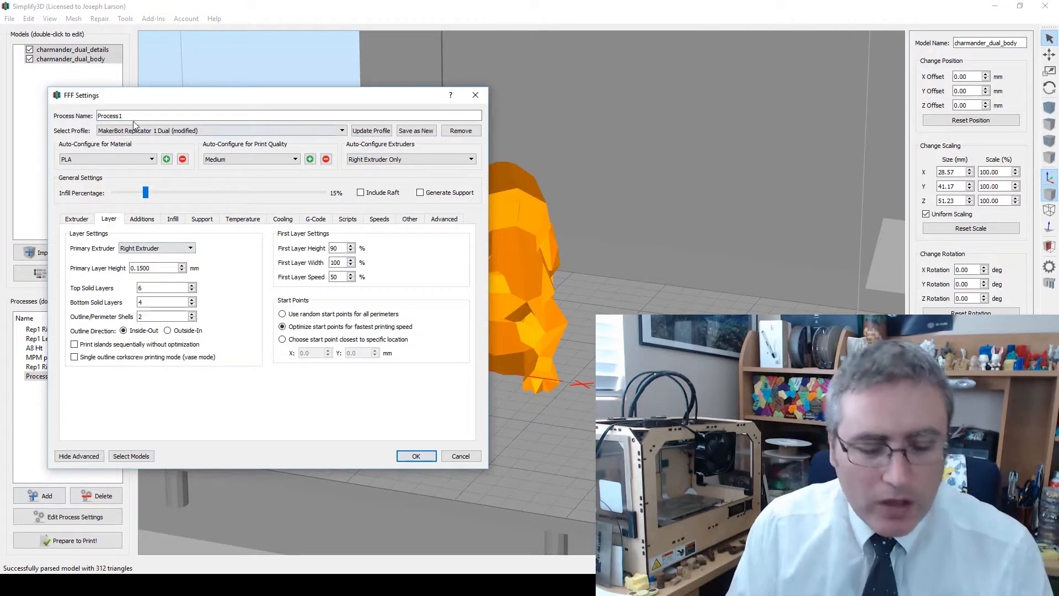
text(Rep1 Right pla 1)
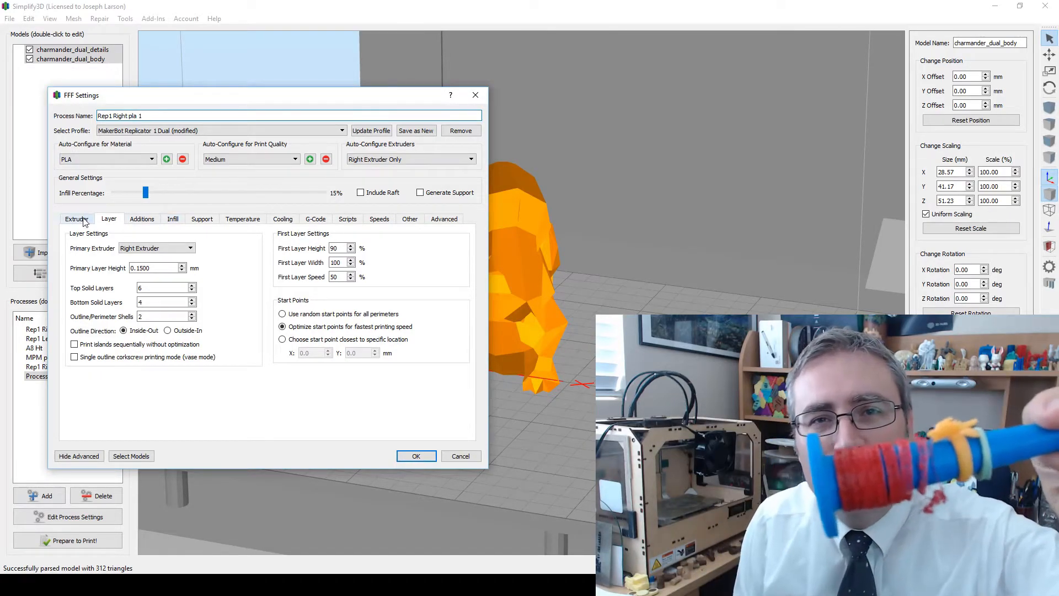
click(76, 218)
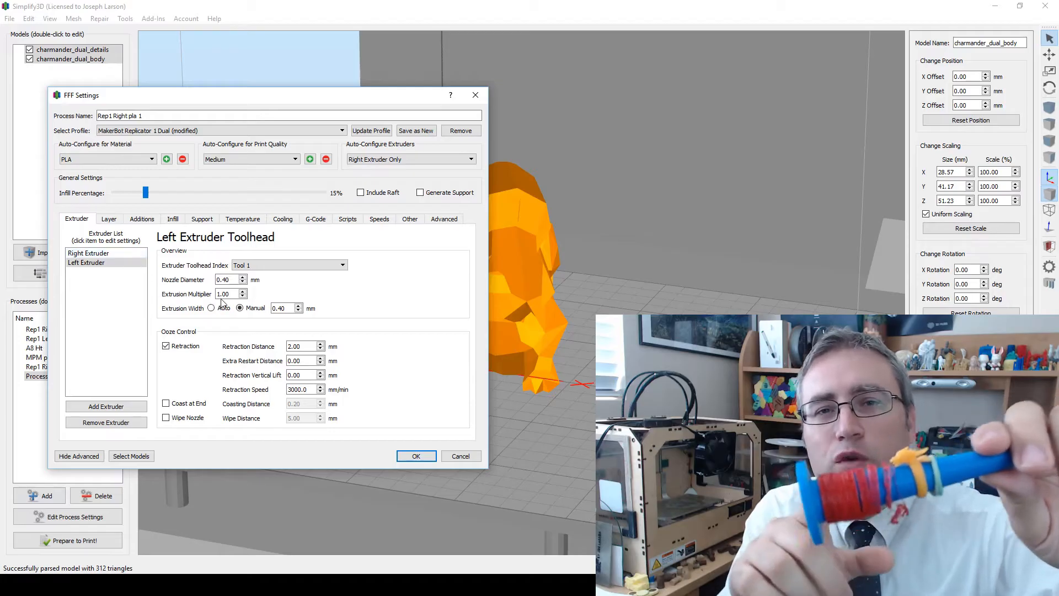
click(228, 293)
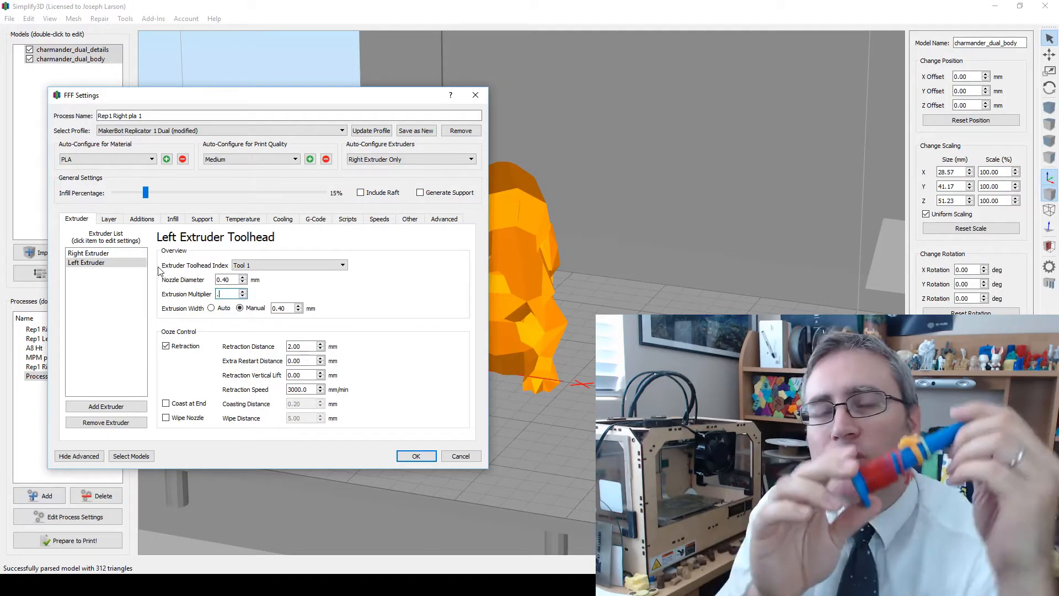
click(416, 456)
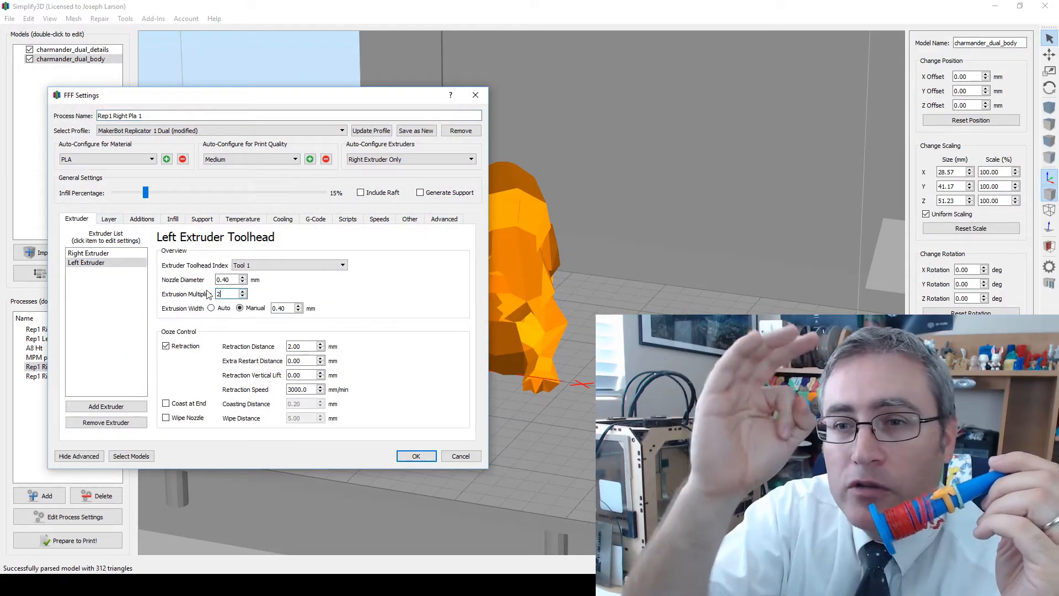
click(416, 455)
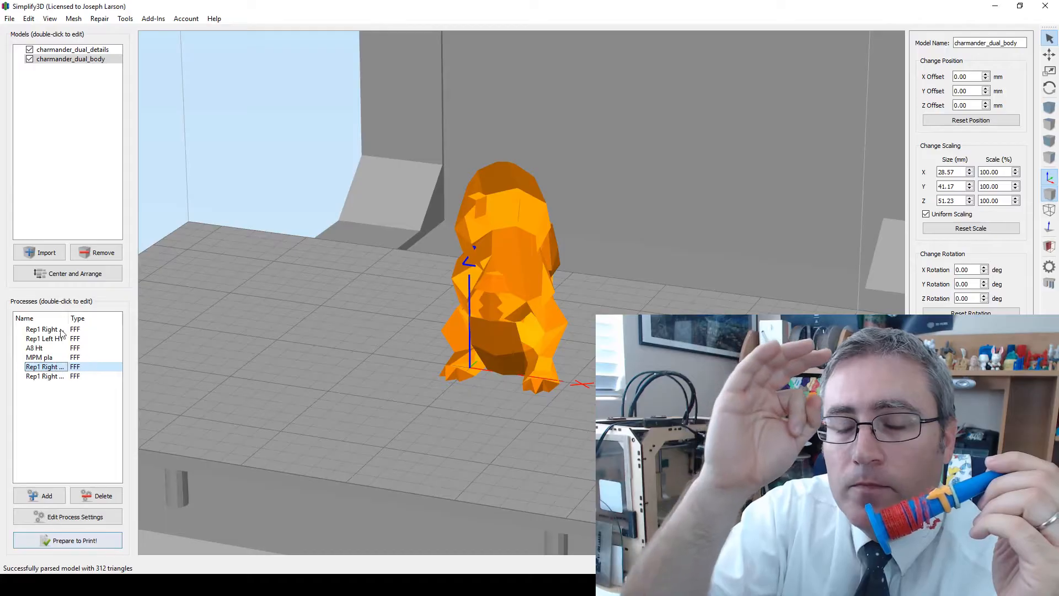
Step: Assign Rep1 Right Pla 1 to the Charmander body and details models and save
double_click(45, 367)
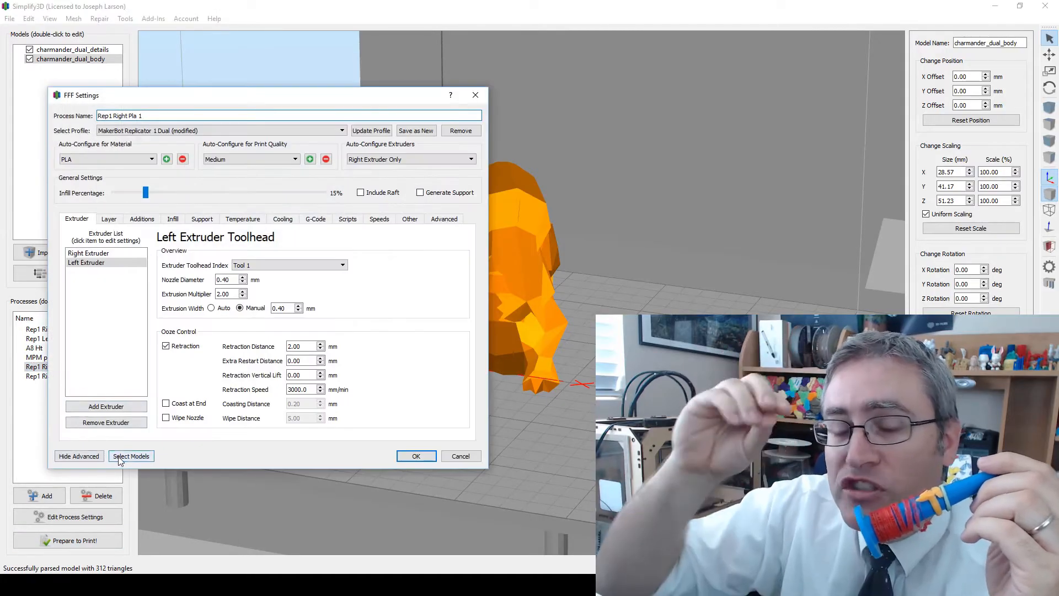
click(130, 455)
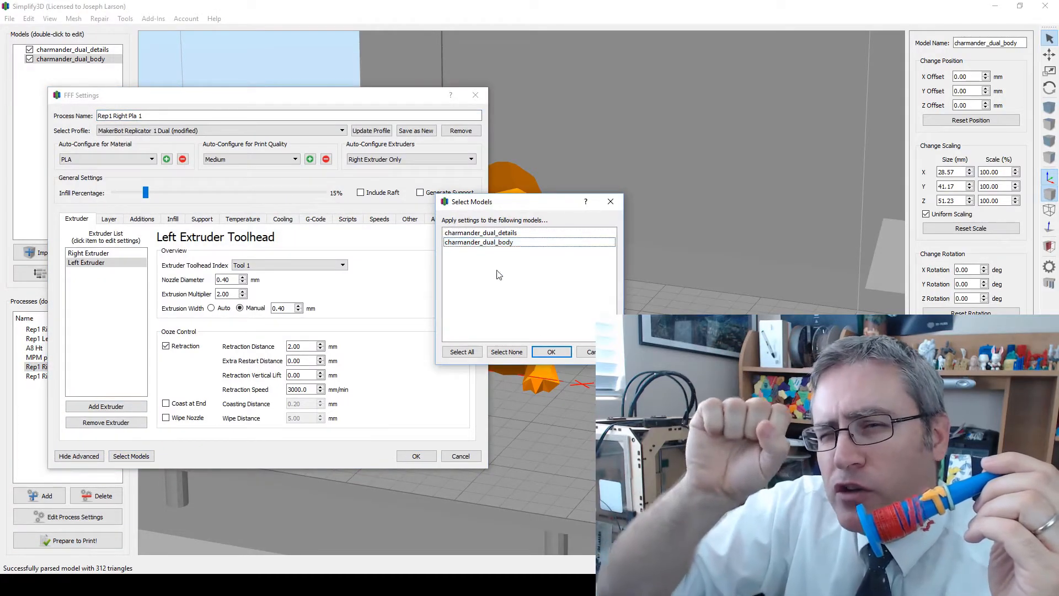
click(551, 351)
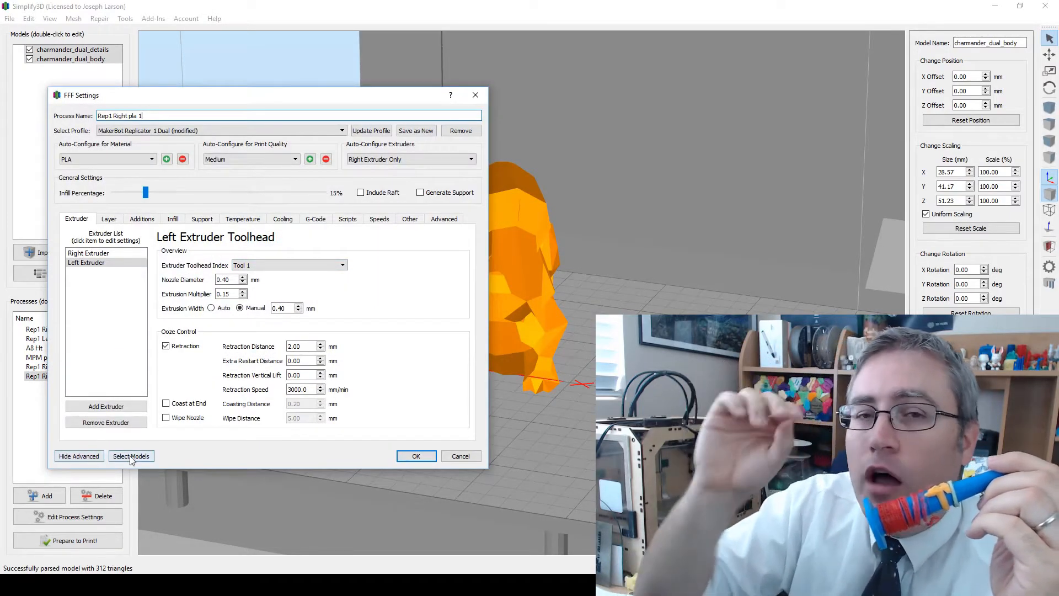
click(131, 456)
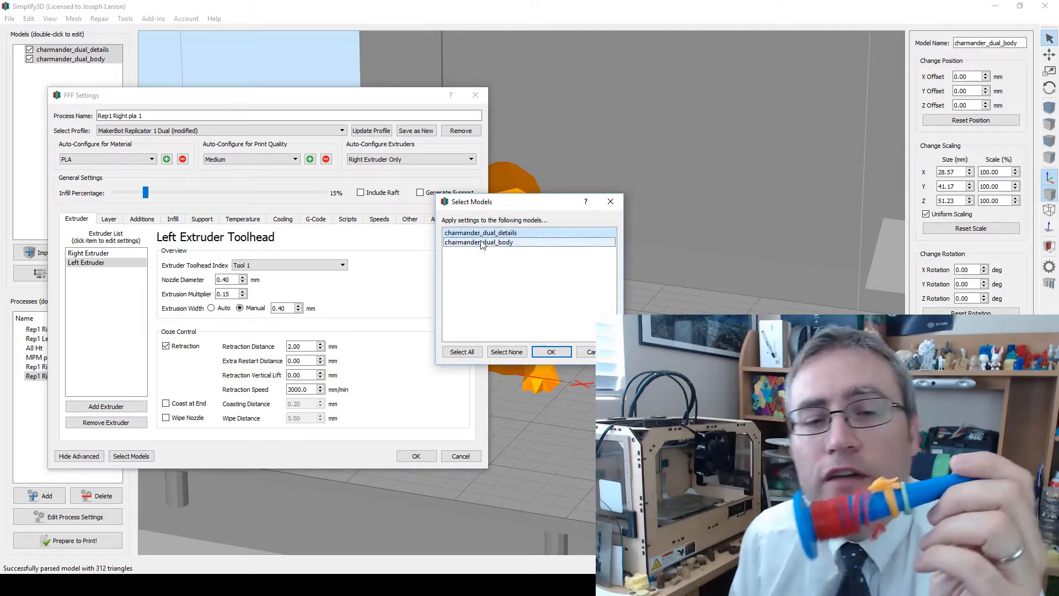
click(551, 351)
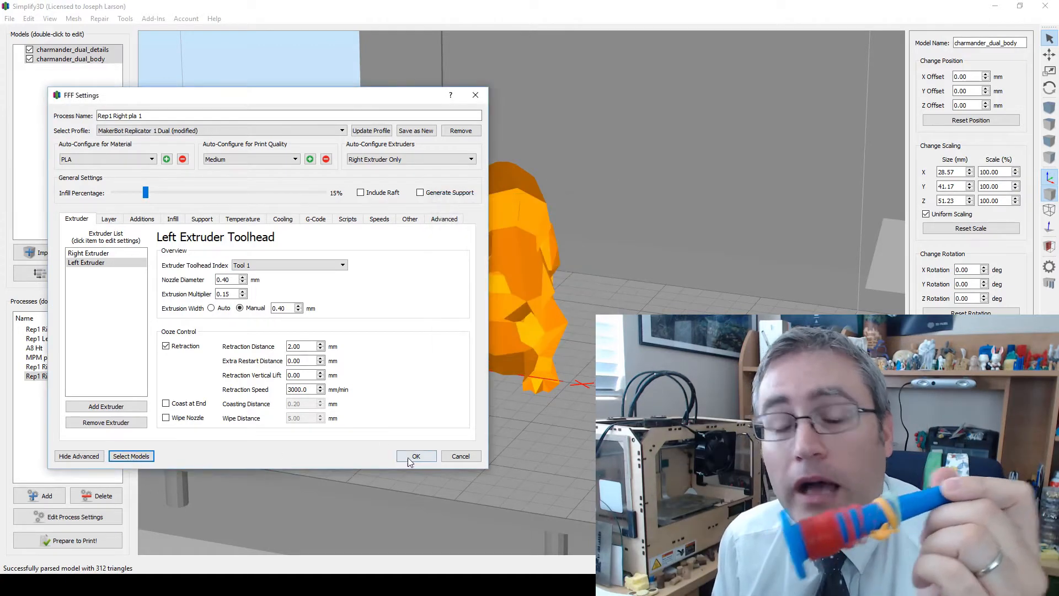
click(416, 456)
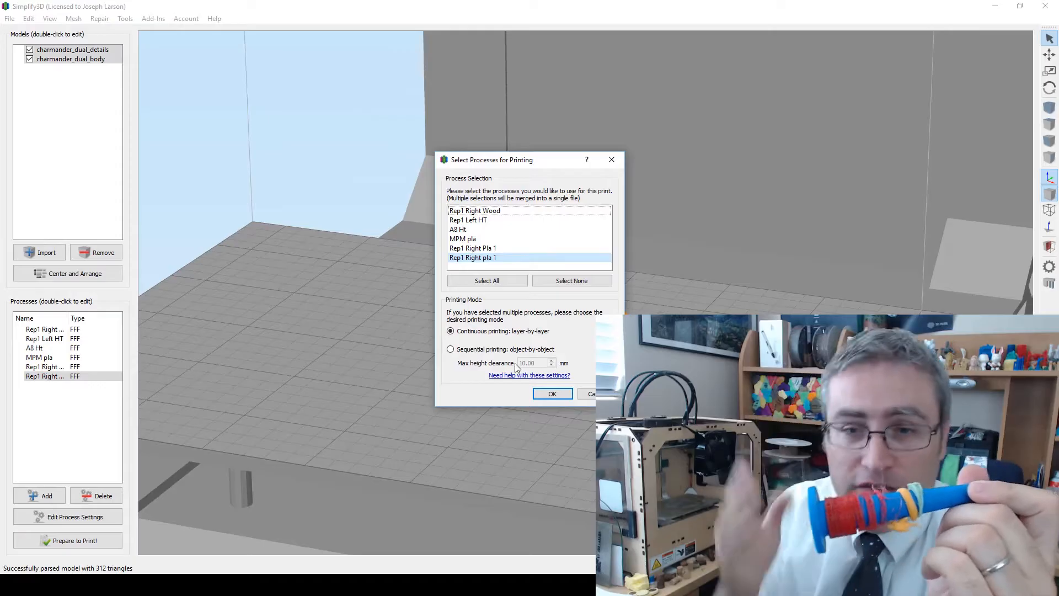
Step: Slice the selected processes with continuous printing and open the Charmander toolpath preview
click(552, 393)
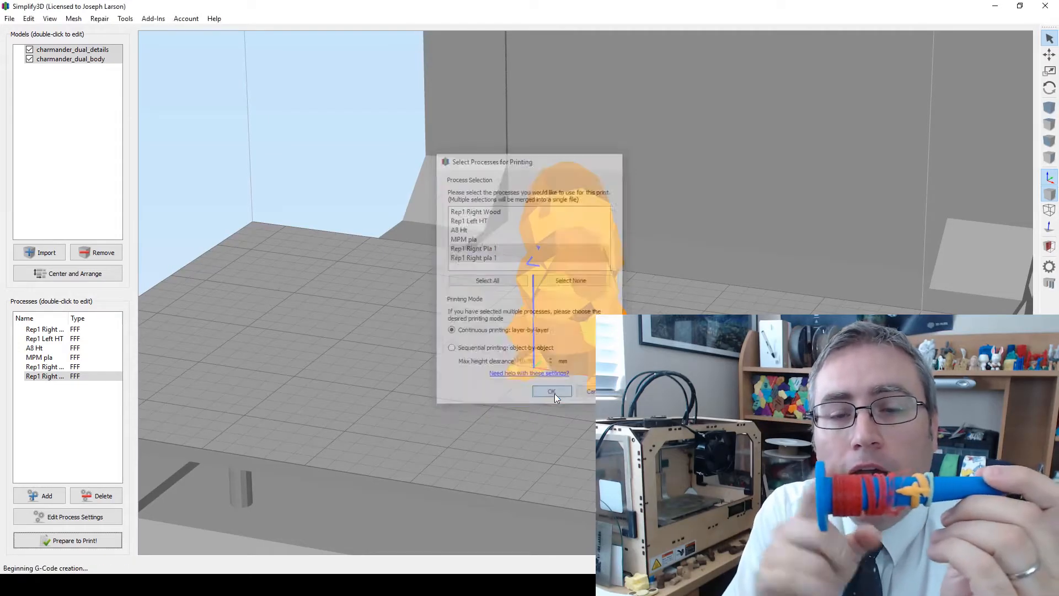
click(550, 391)
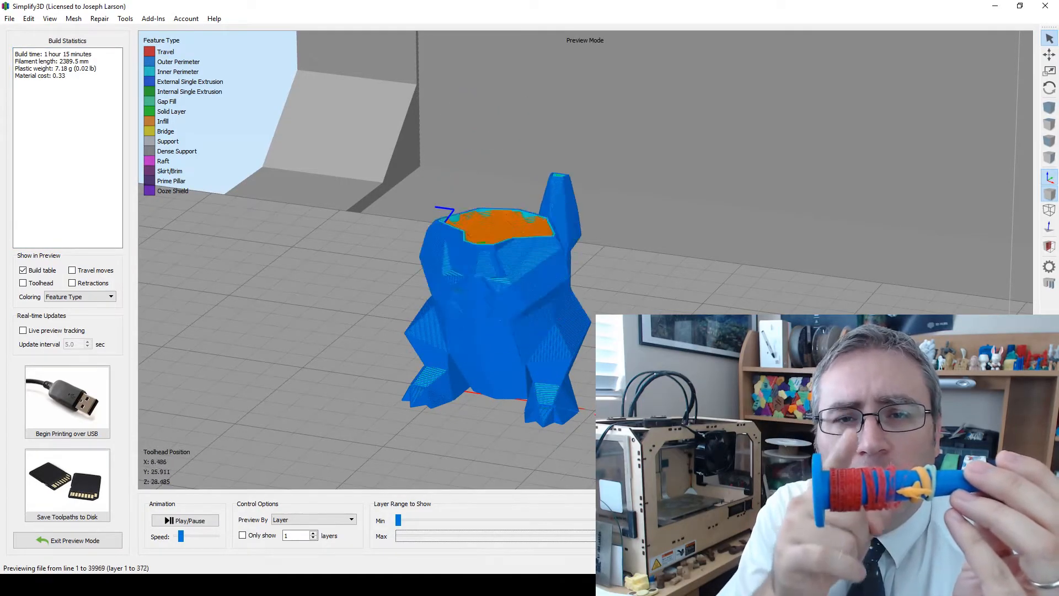
click(67, 539)
text(0)
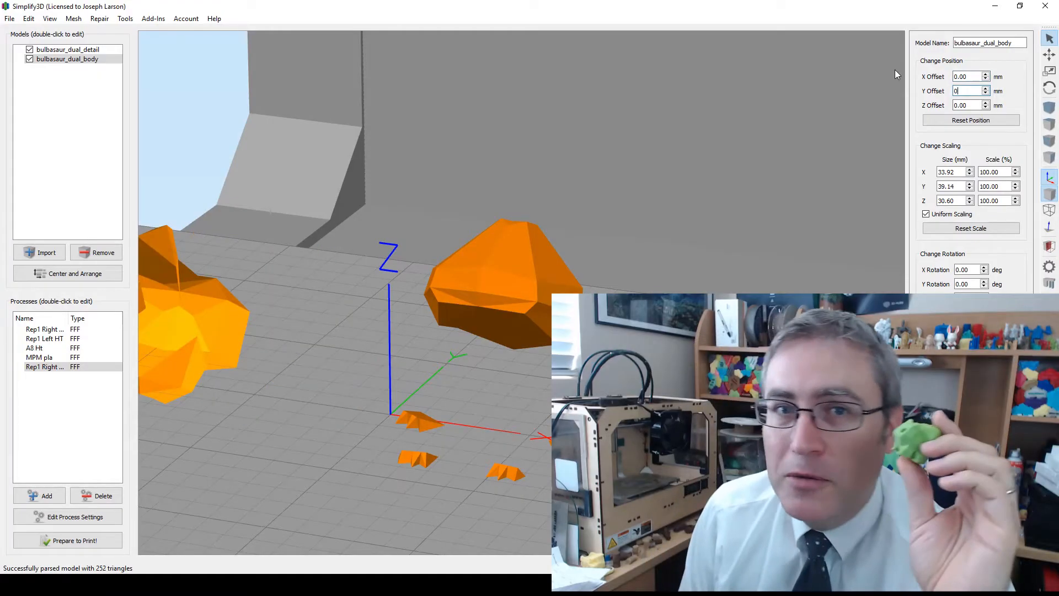
Step: Select both Bulbasaur parts and drag them together across the build plate
click(66, 48)
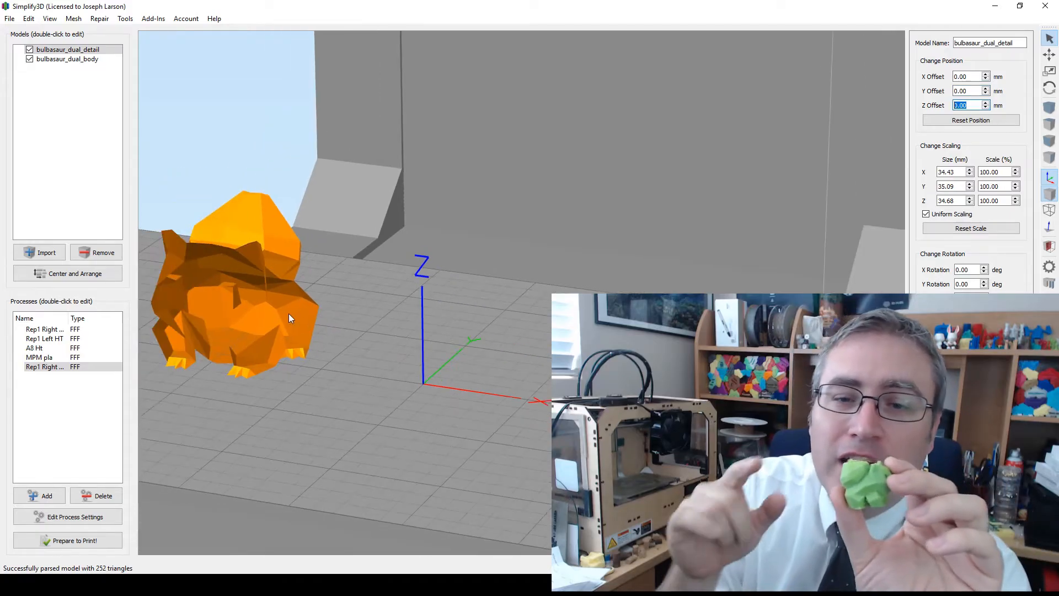
click(67, 59)
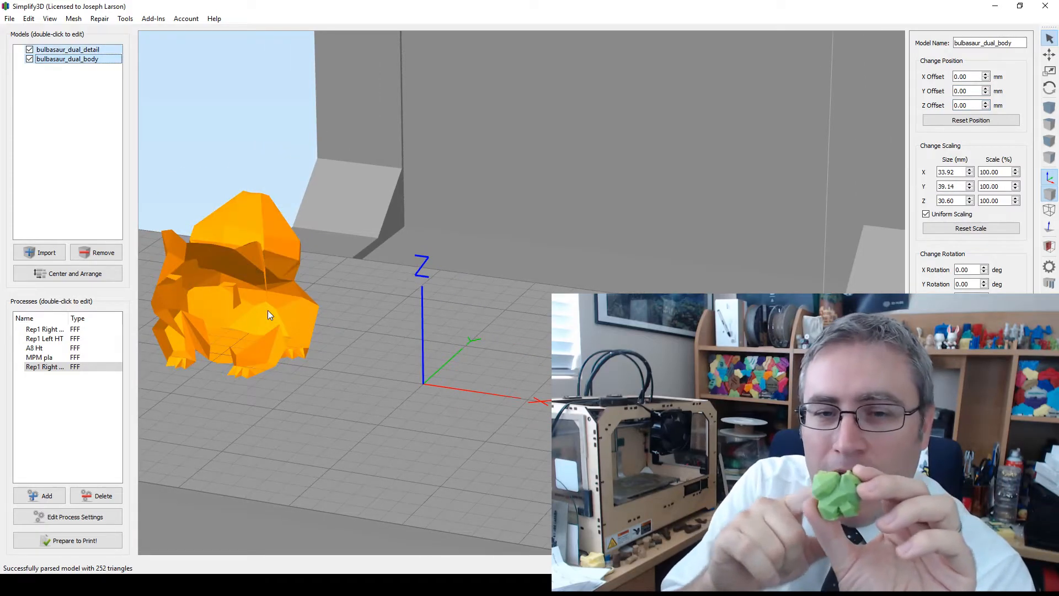
drag(269, 314, 512, 365)
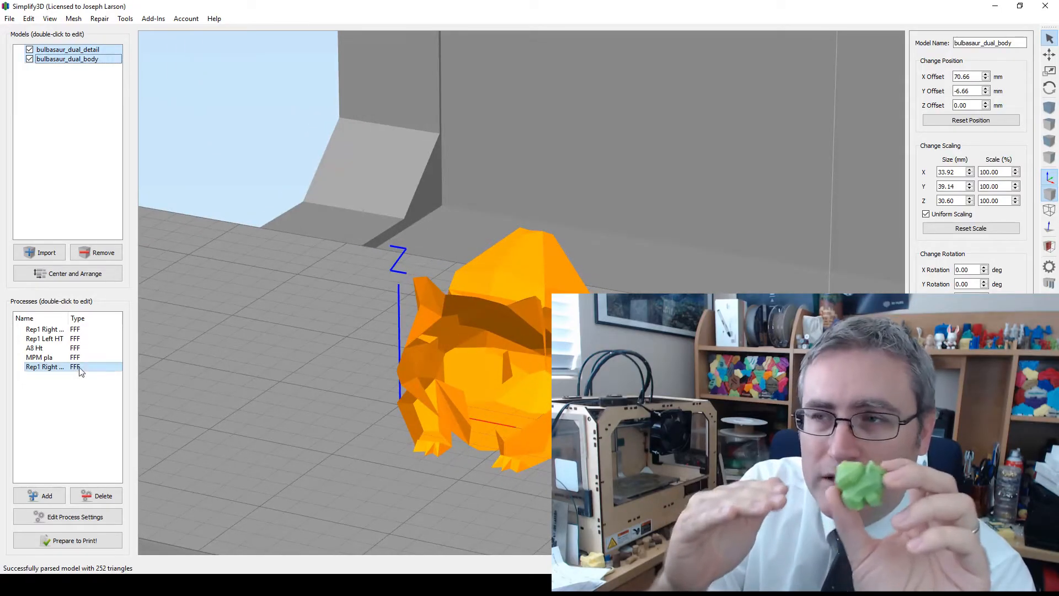
double_click(44, 367)
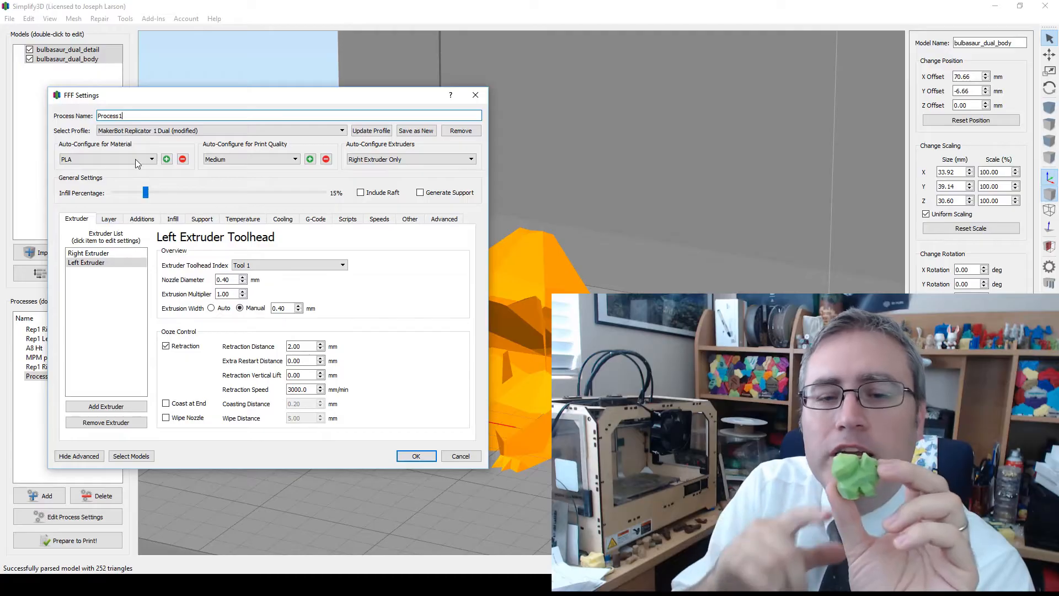
Step: Save the renamed process, then edit Rep1 Right Pla 1's layer height and model selection
text(Rep1 Right pla 2)
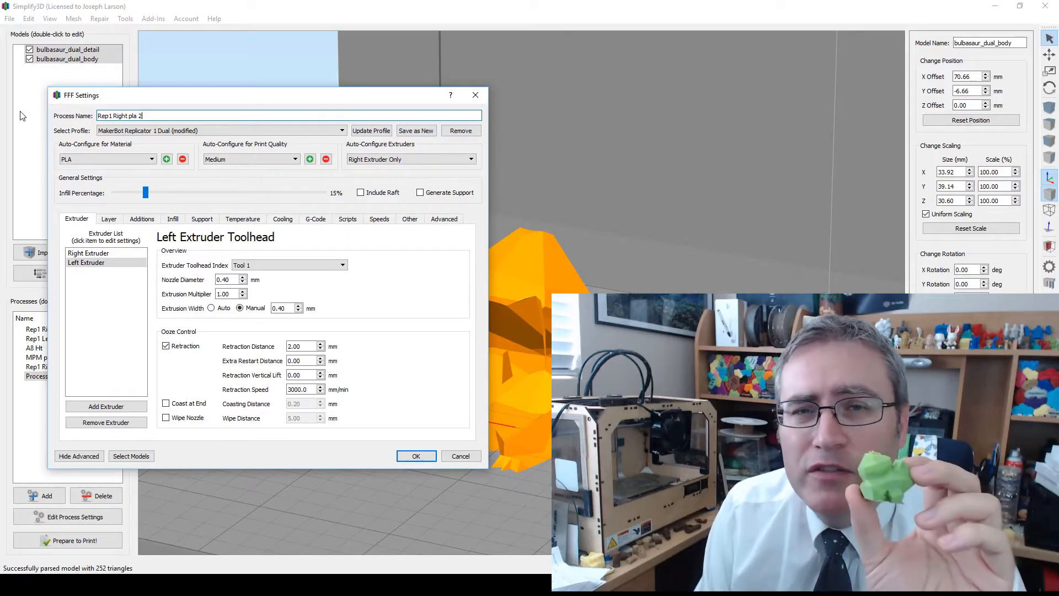
click(416, 455)
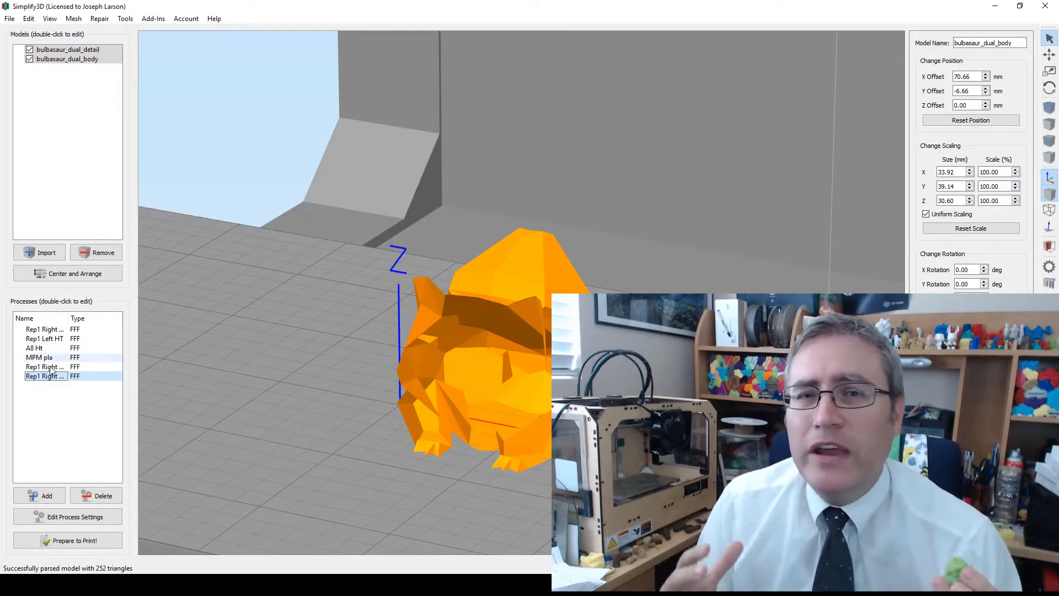
double_click(45, 376)
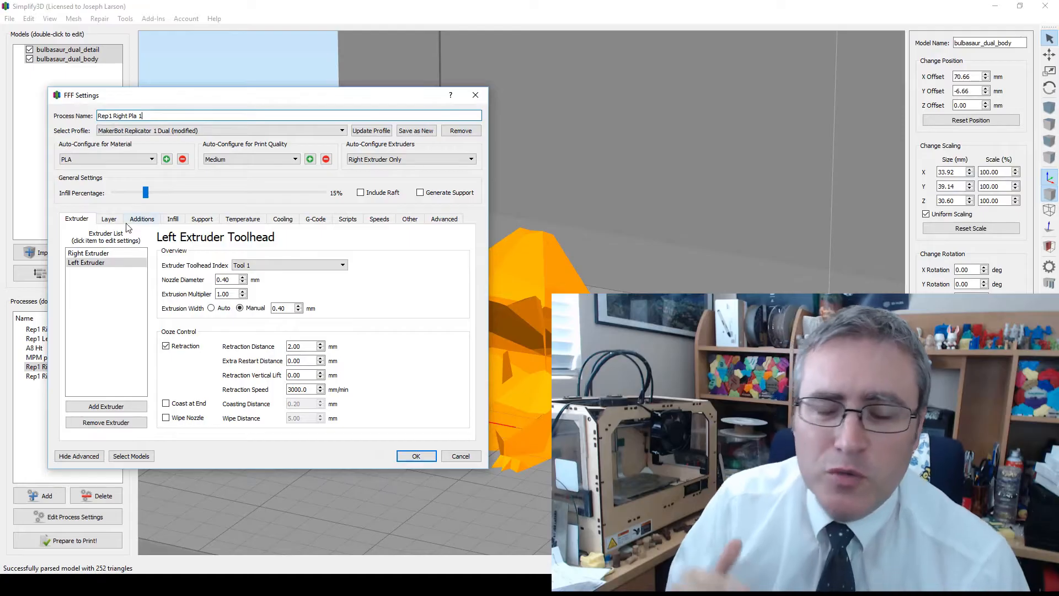
click(109, 219)
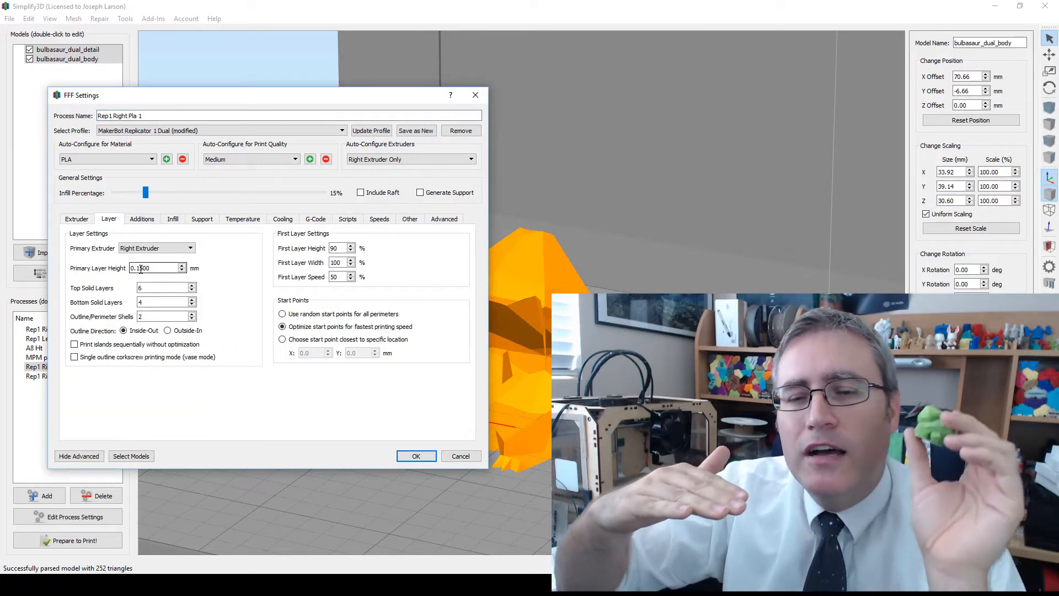
text(0.0)
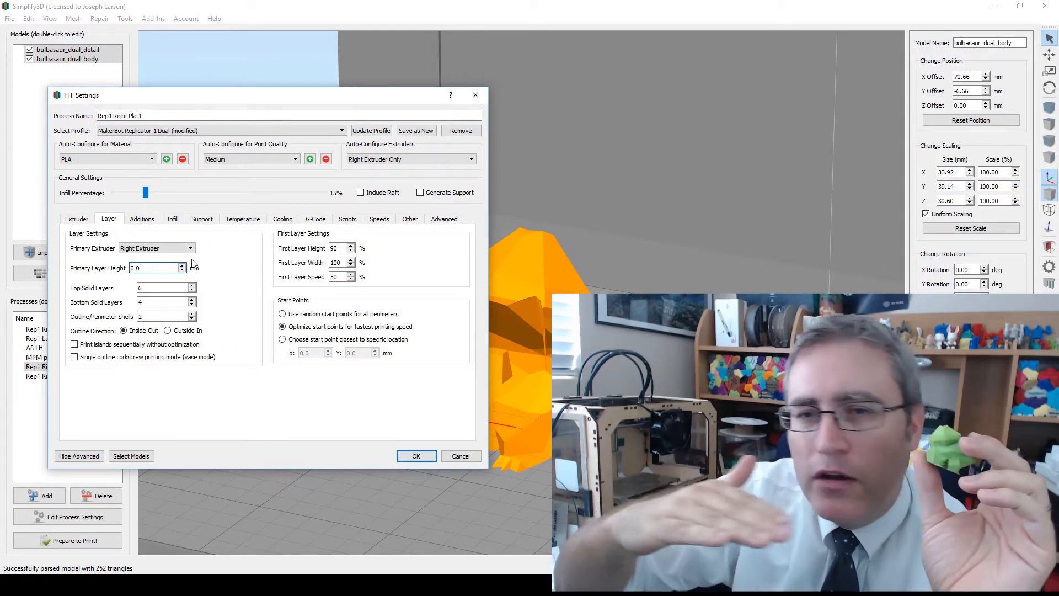
click(131, 457)
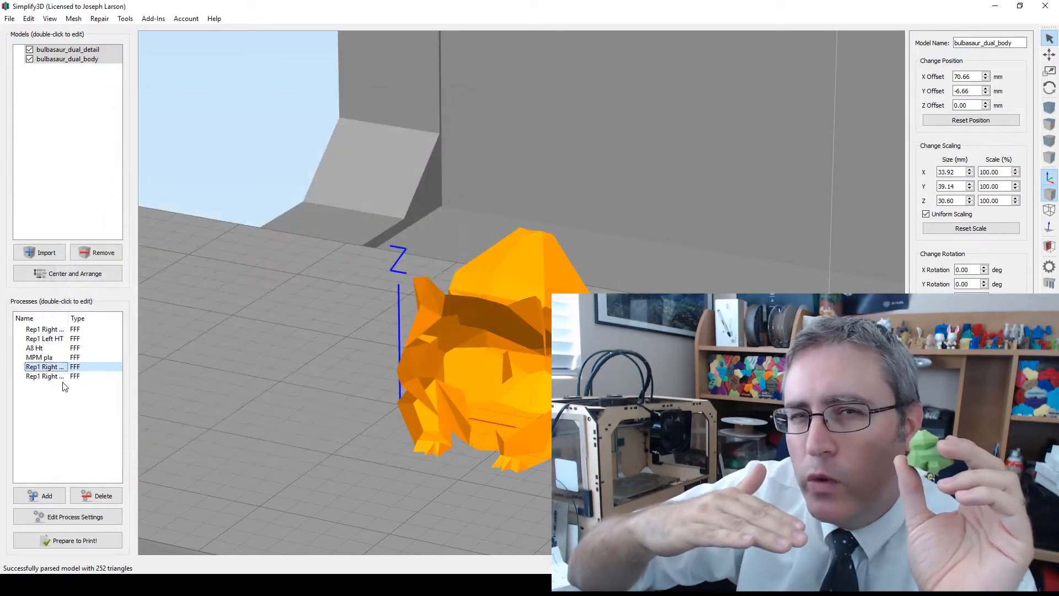
Step: Set Rep1 Right pla 2's primary layer height to 0.27 mm and choose its models
double_click(44, 367)
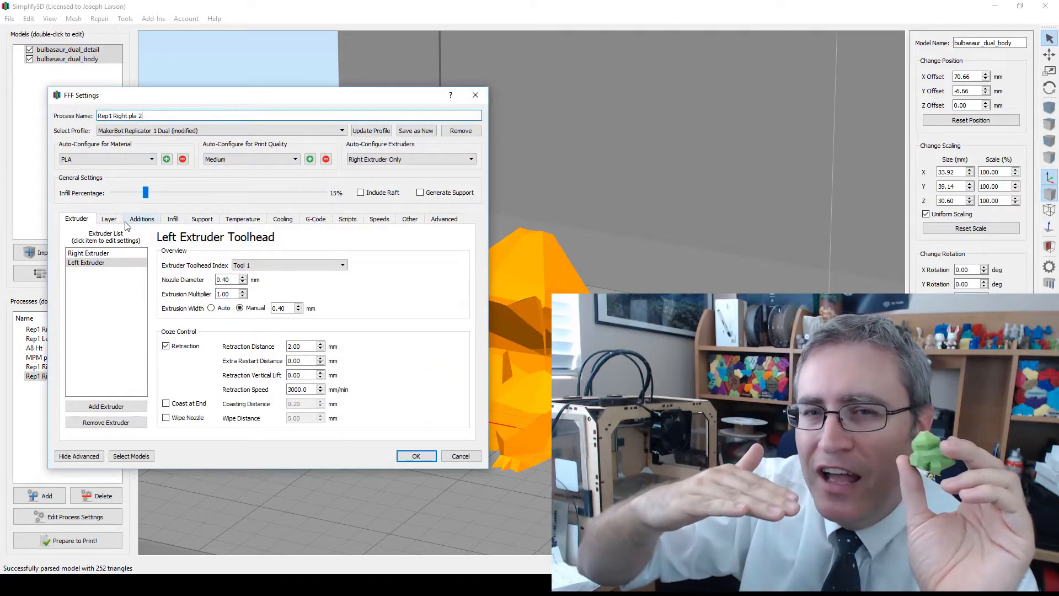
click(109, 219)
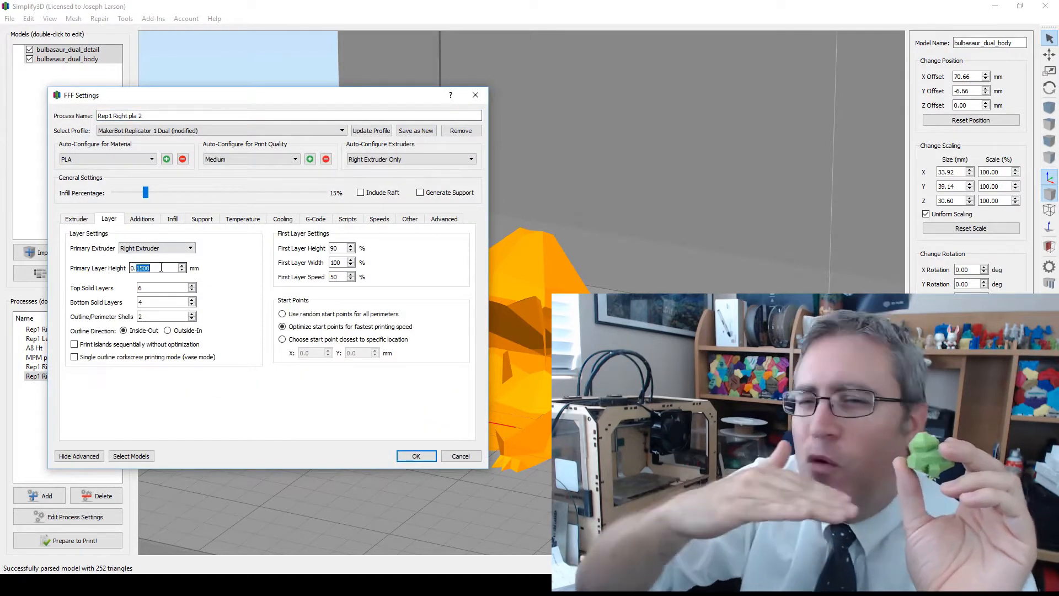
text(0.27)
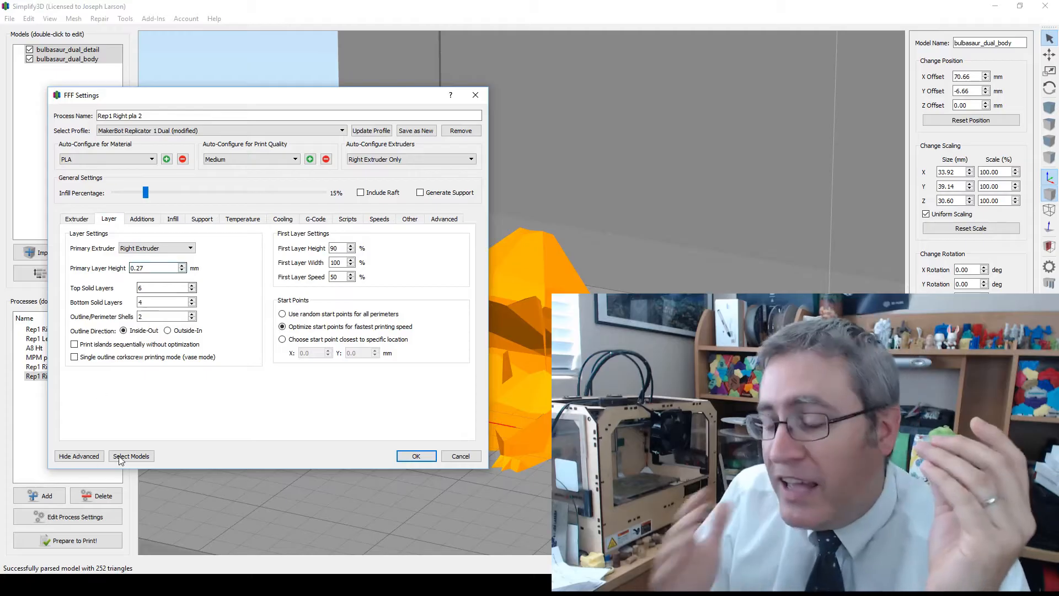
click(131, 455)
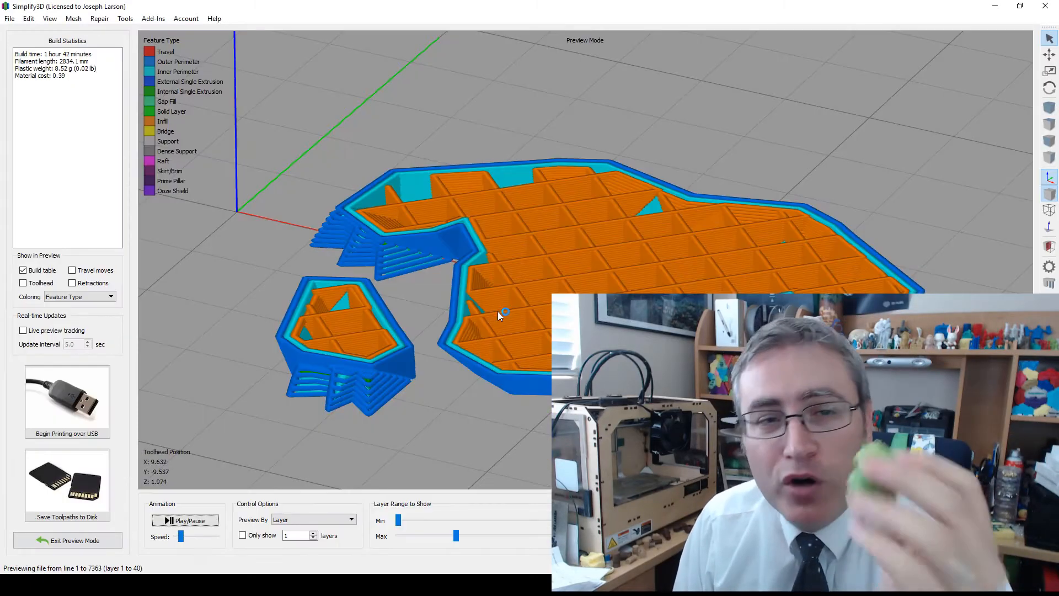
Step: Widen the layer range to reveal more Bulbasaur layers and start the print animation
drag(456, 535, 462, 535)
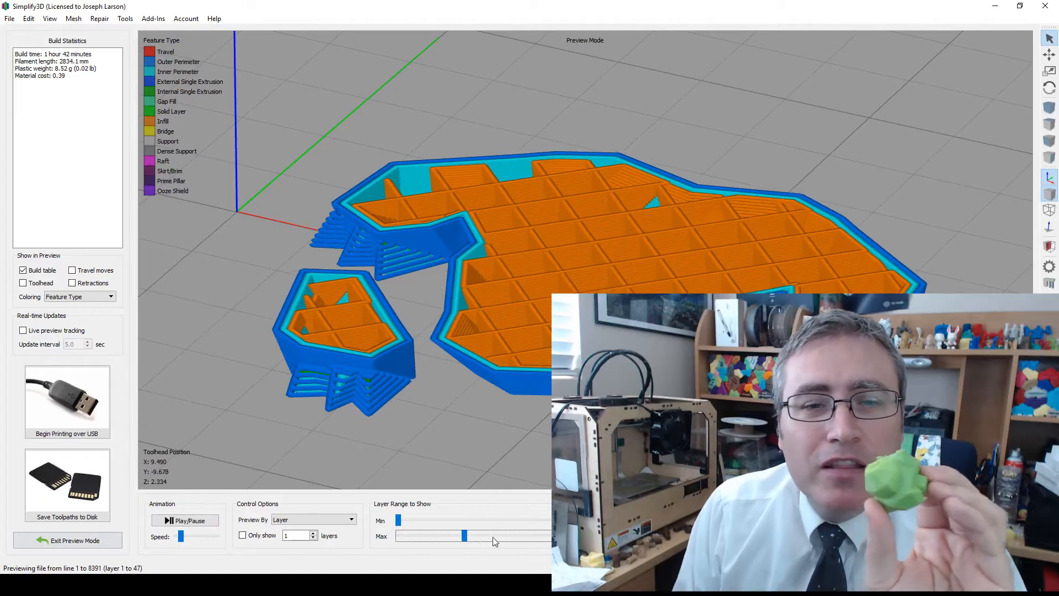
drag(463, 536, 473, 536)
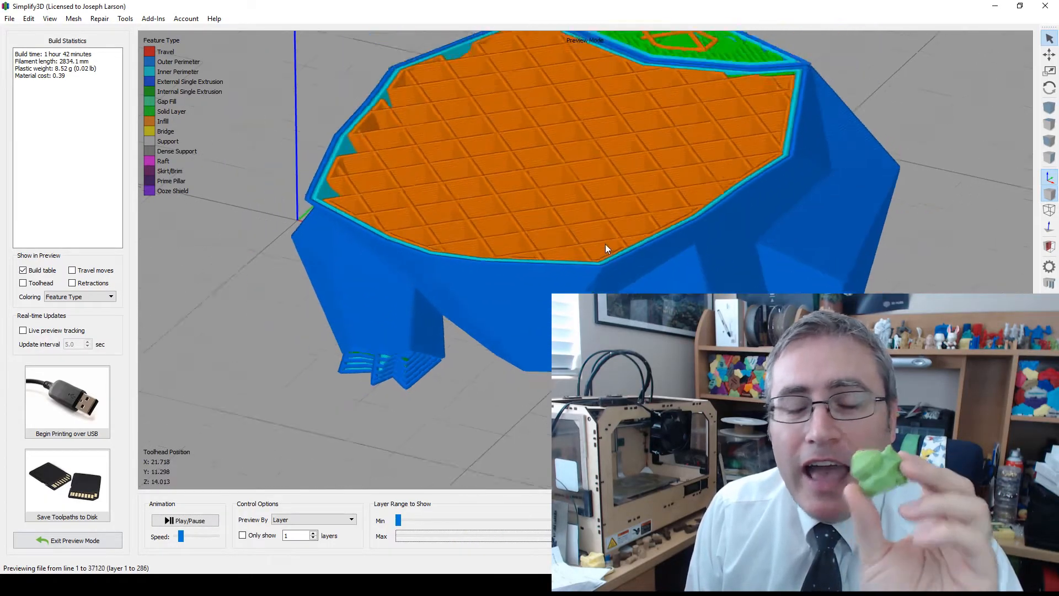
click(185, 520)
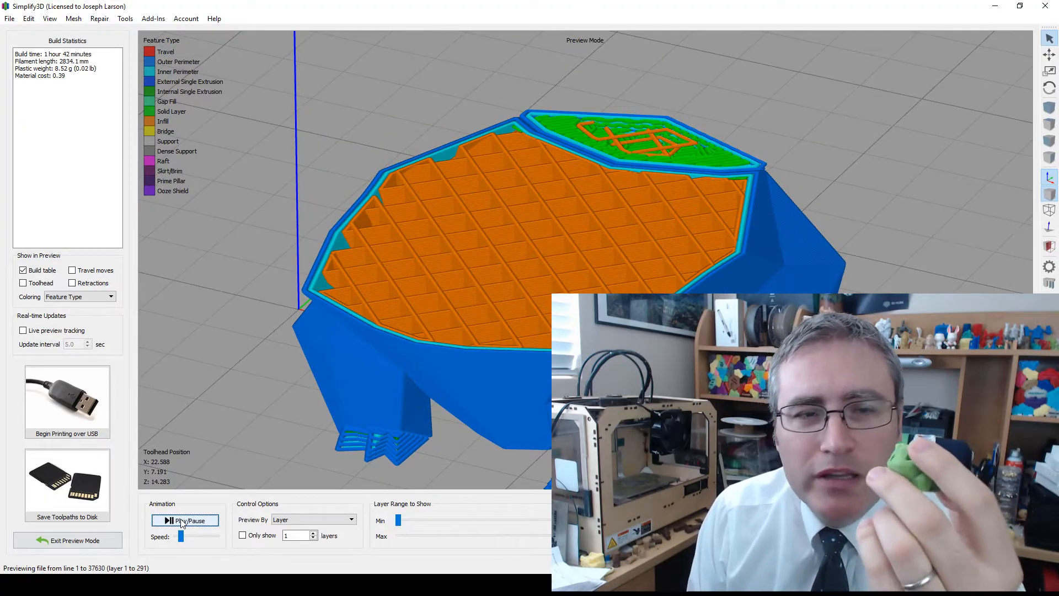
click(185, 520)
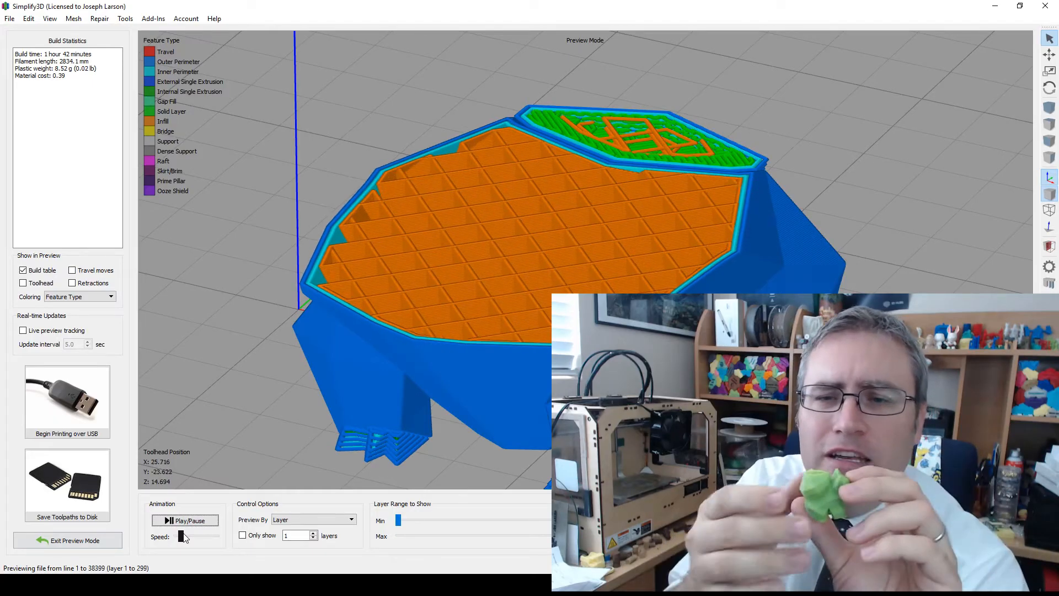
Step: Raise the animation speed and play the Bulbasaur print through its full height
click(185, 520)
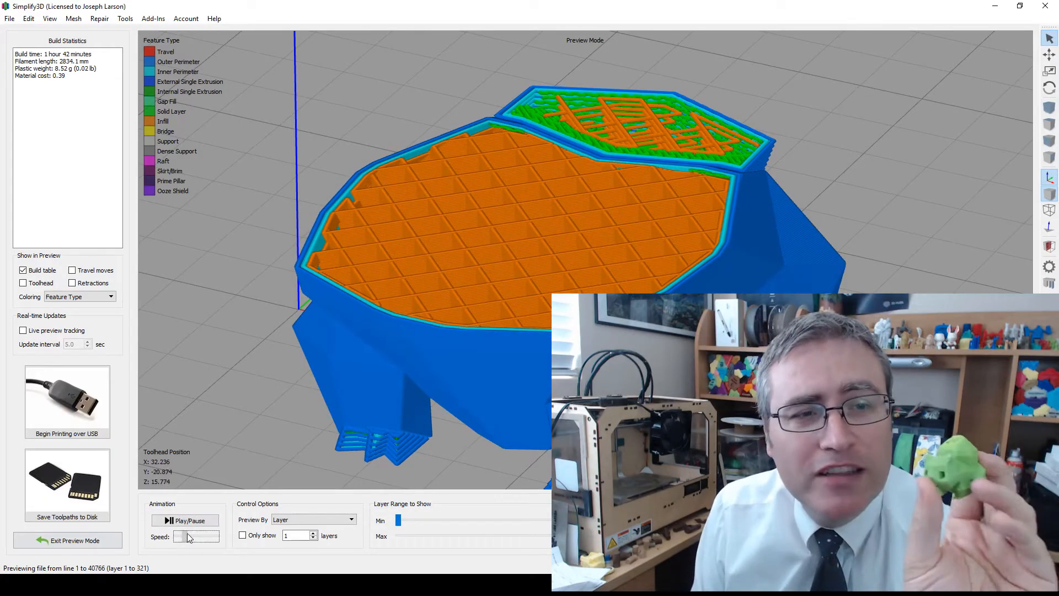
click(185, 520)
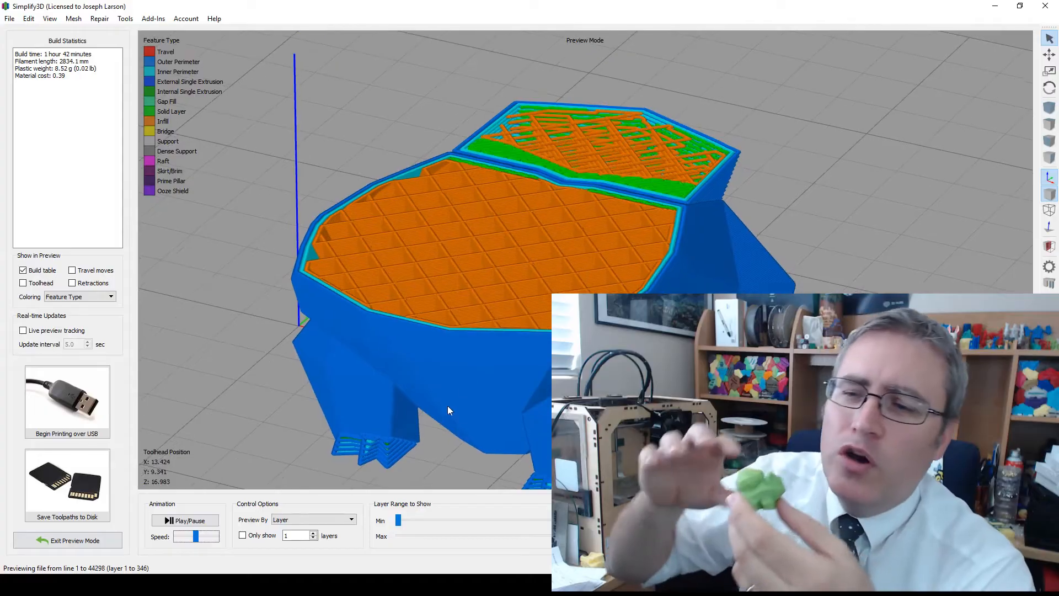
drag(196, 535, 206, 541)
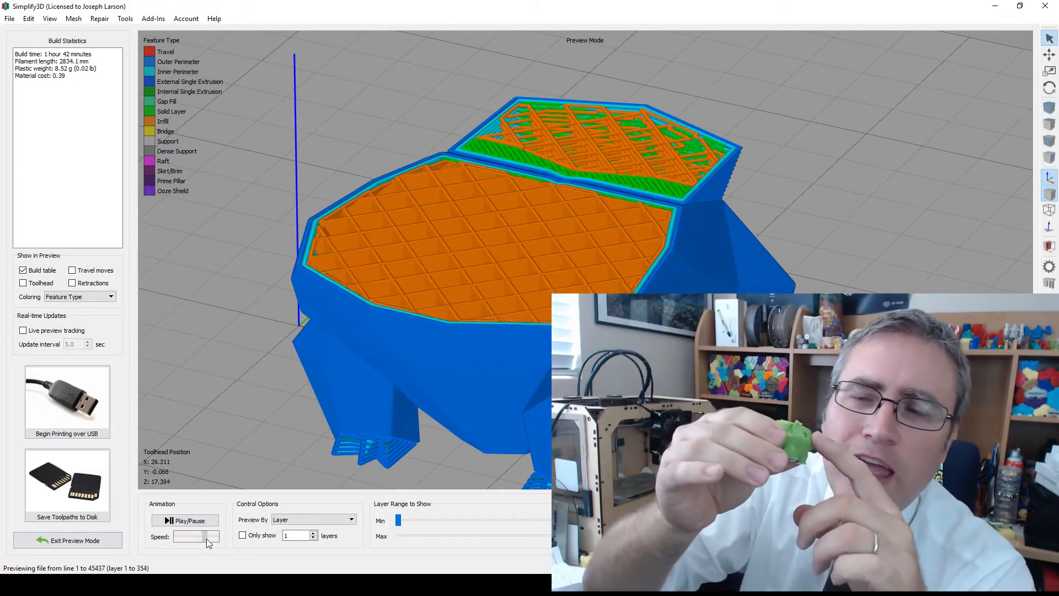
click(184, 520)
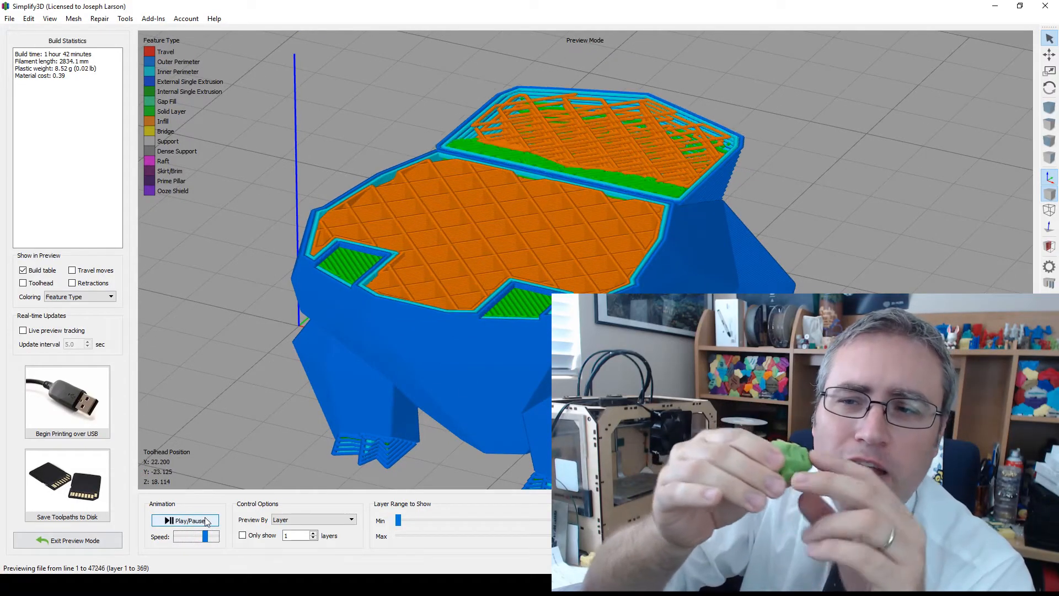
click(184, 521)
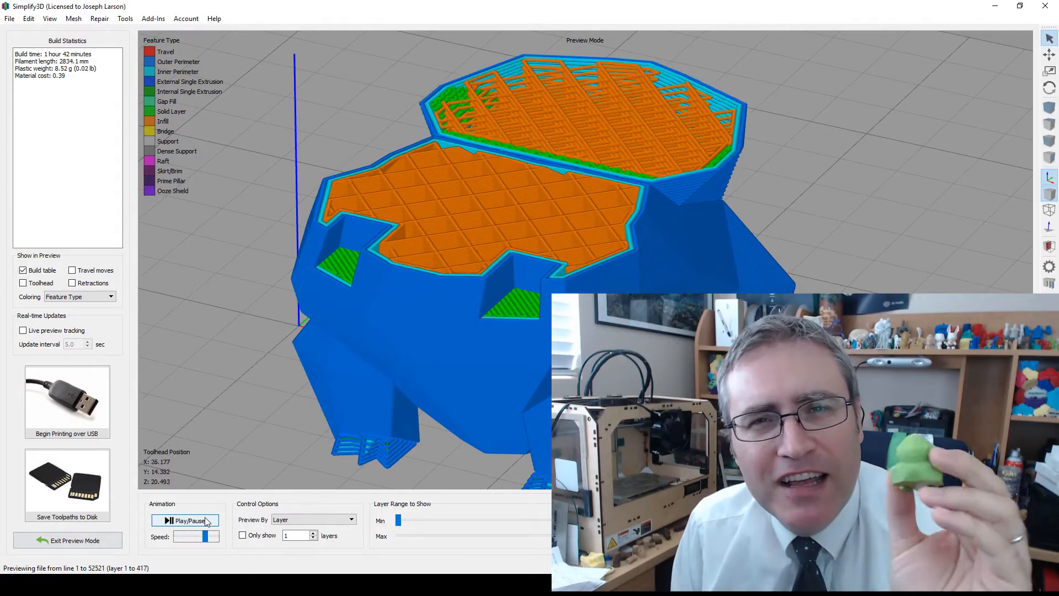
click(184, 520)
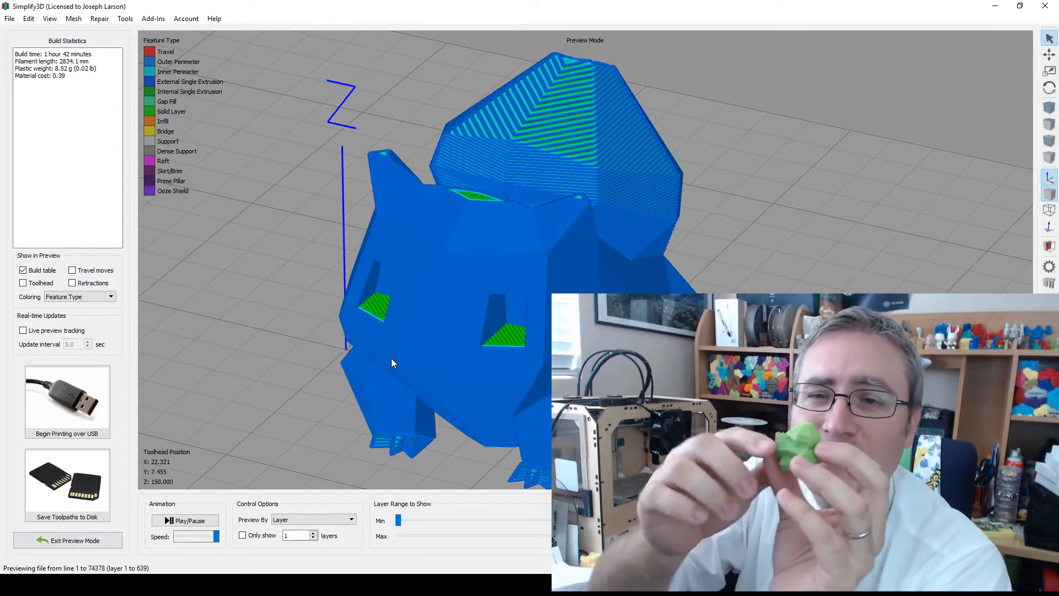
click(66, 540)
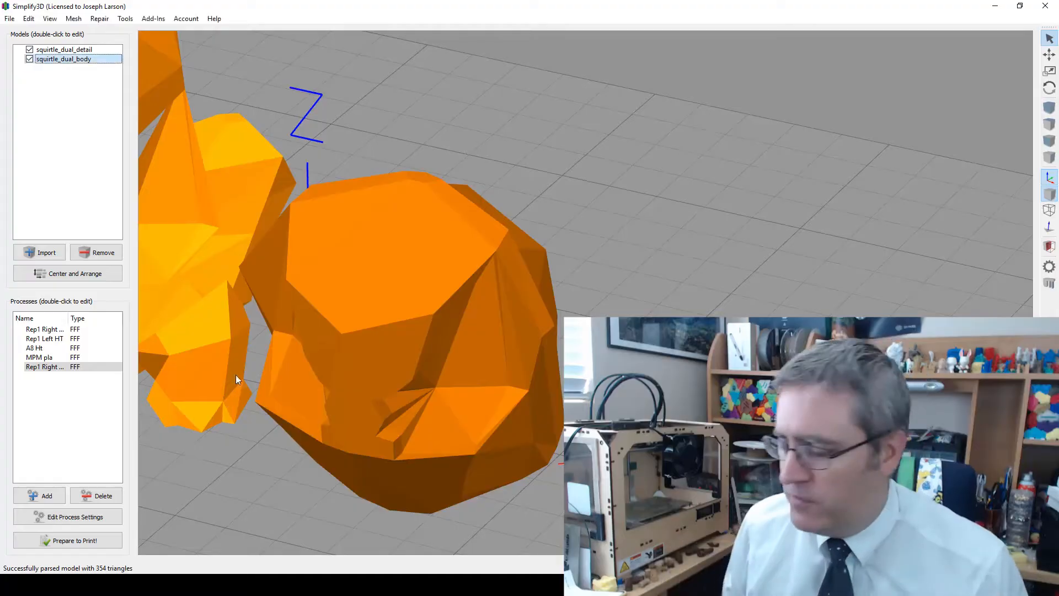
Step: Set zero offsets on the Squirtle body and squirtle_dual_detail parts so they overlap
double_click(63, 59)
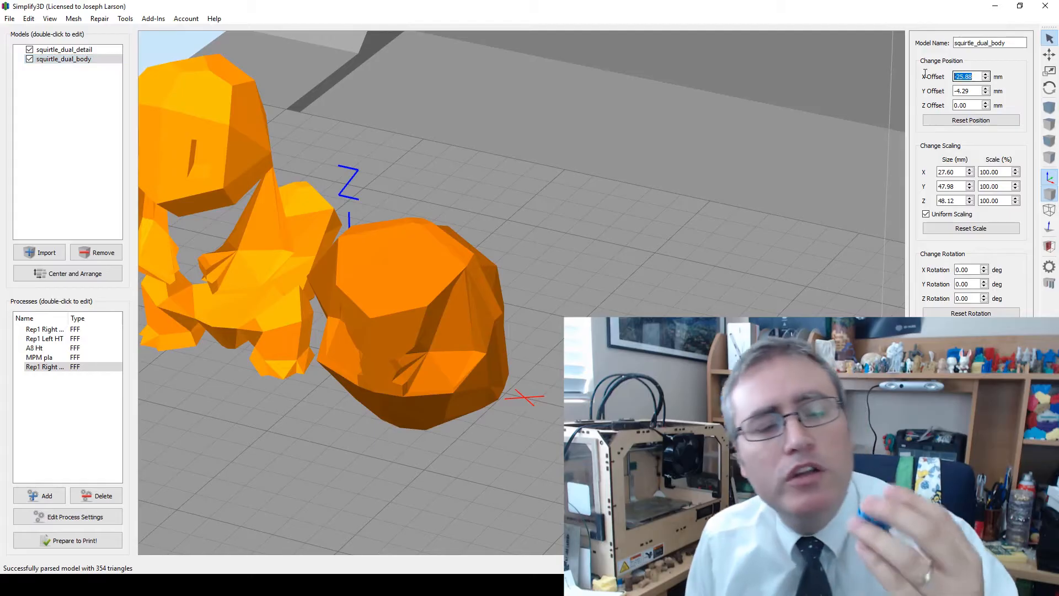
click(971, 120)
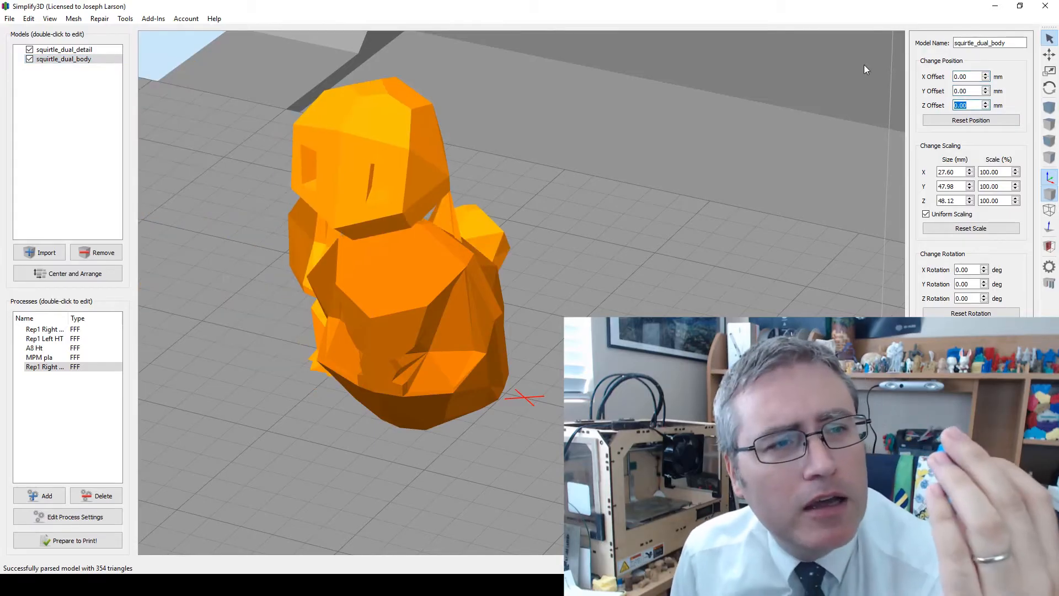
click(64, 49)
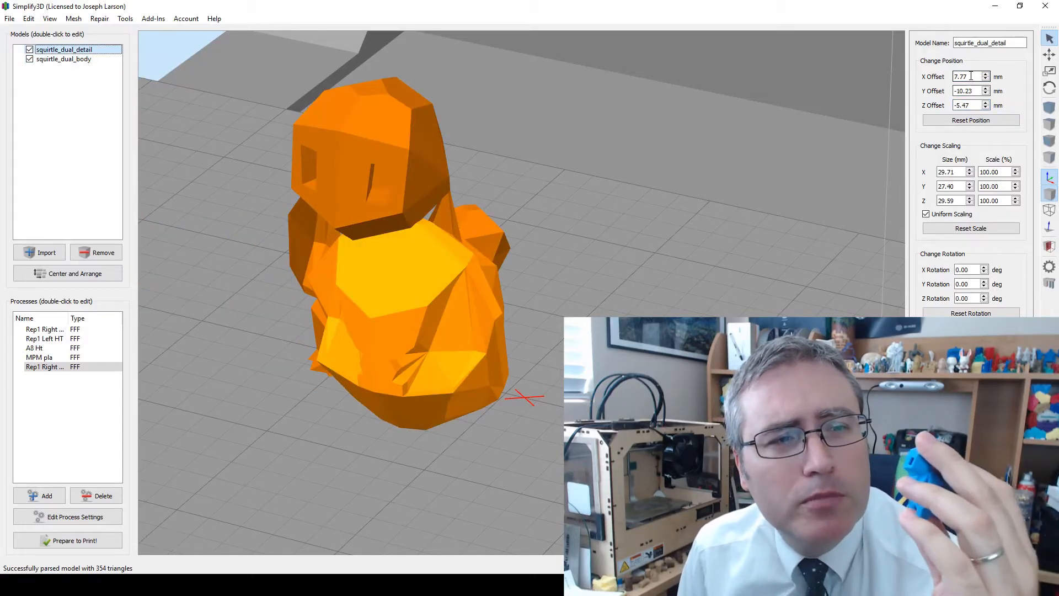
click(970, 120)
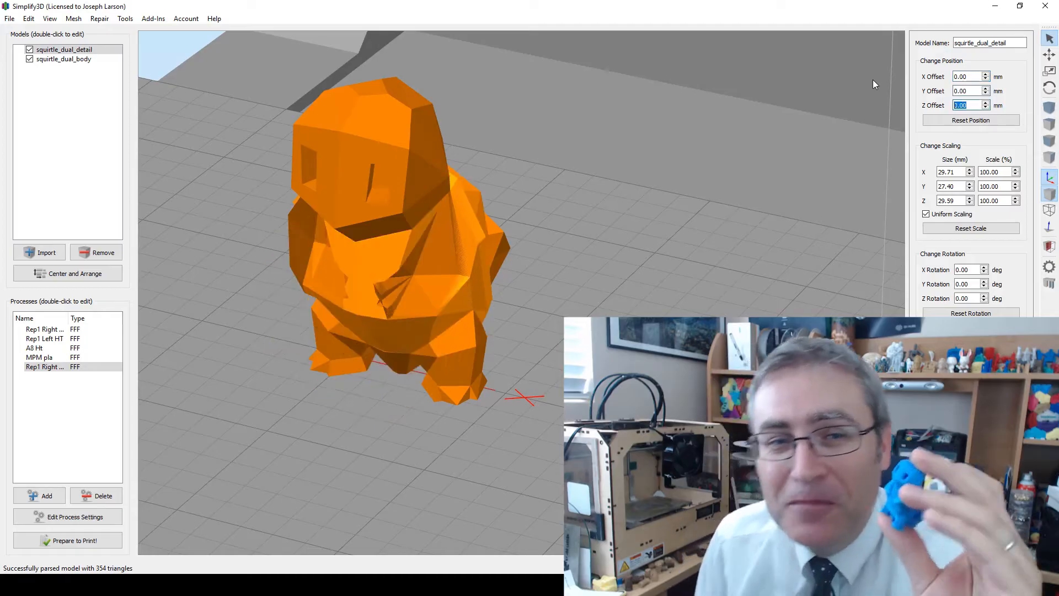
double_click(45, 366)
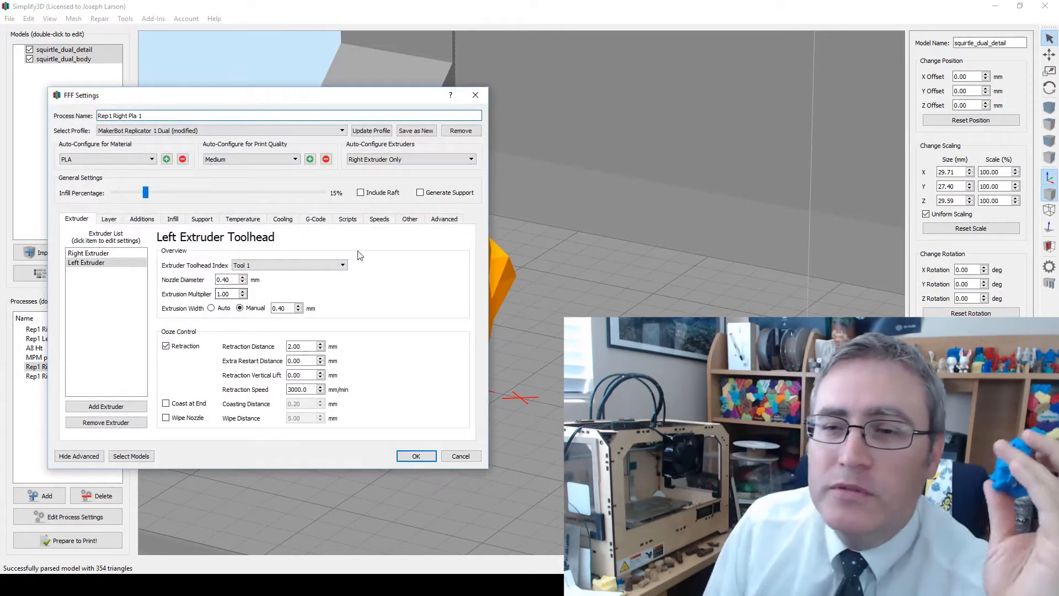
Step: Assign Rep1 Right Pla 1, printing at 600 mm/min, to the Squirtle part
click(379, 218)
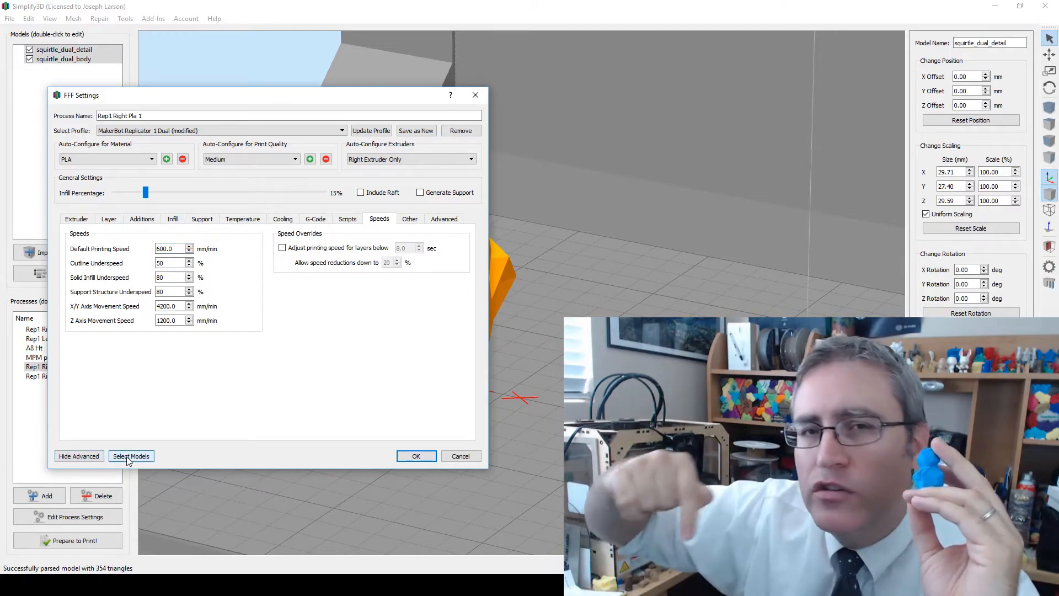
click(131, 455)
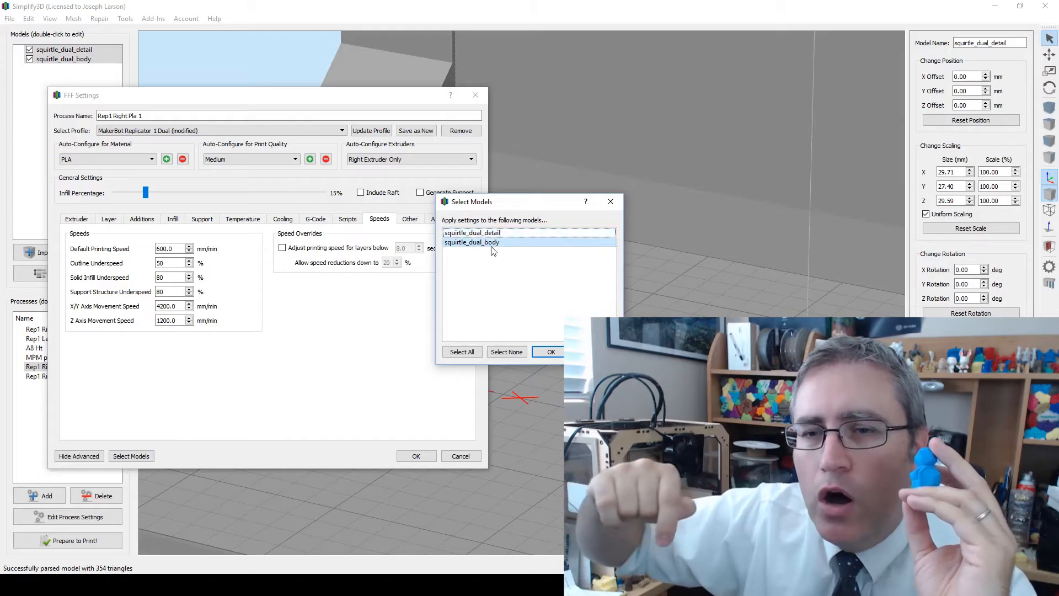
click(551, 351)
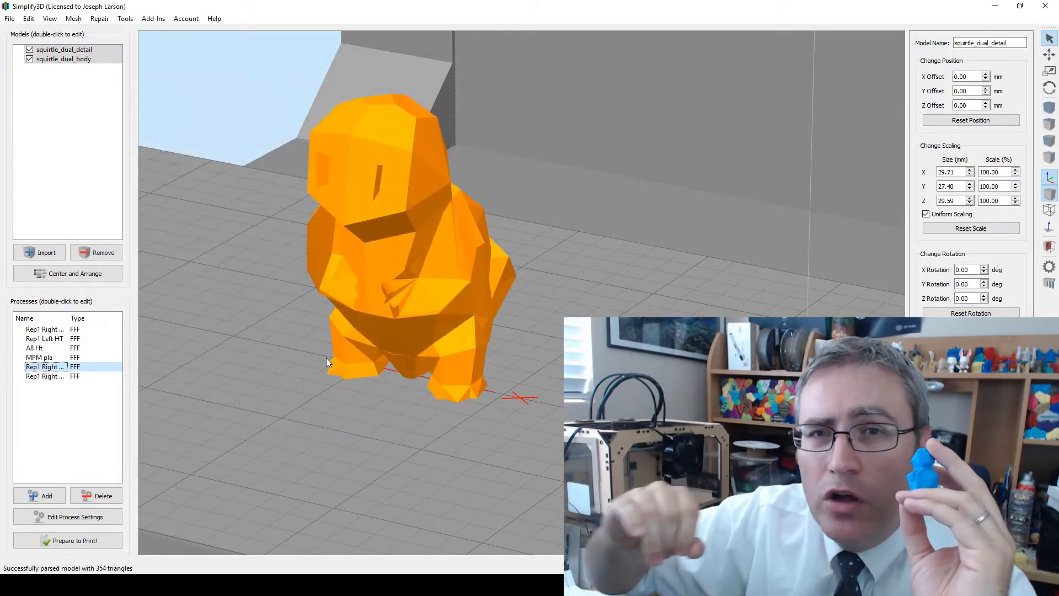
double_click(44, 367)
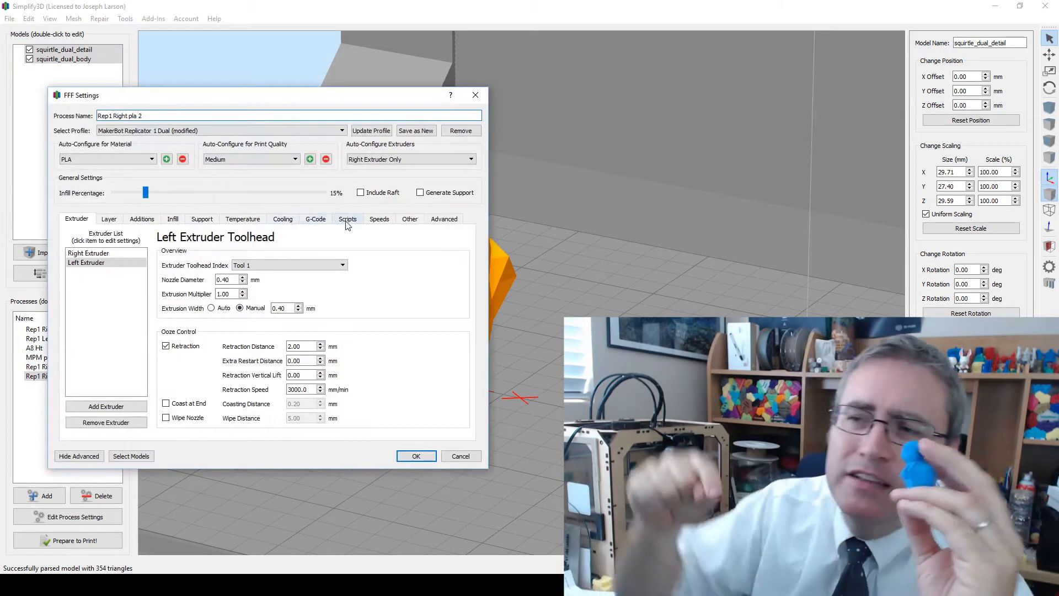
Step: Set Rep1 Right pla 2 to 4200 mm/min with small-layer slowdown disabled and save
click(379, 219)
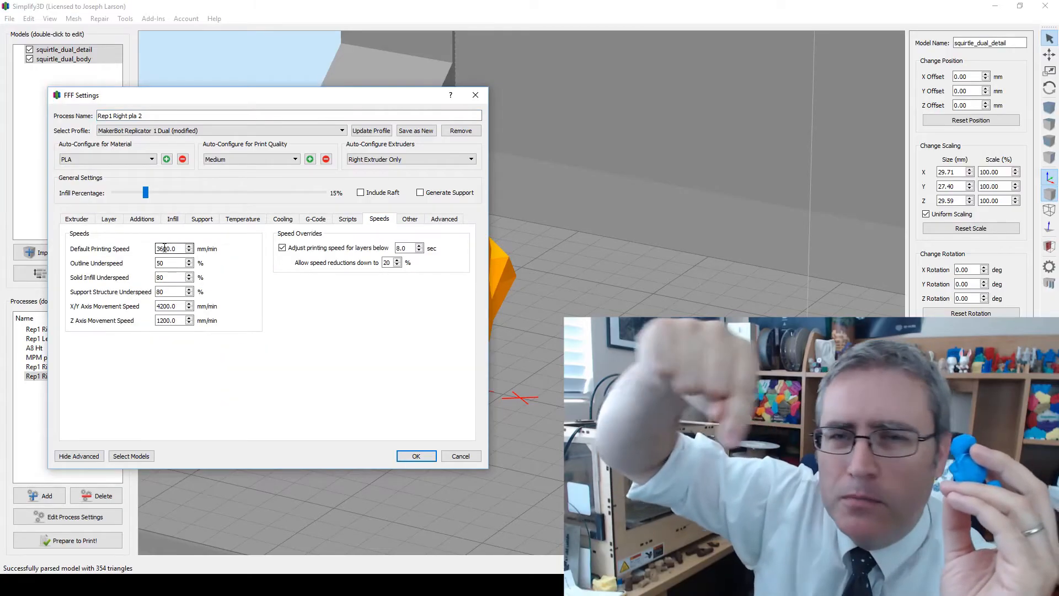
text(4200.0)
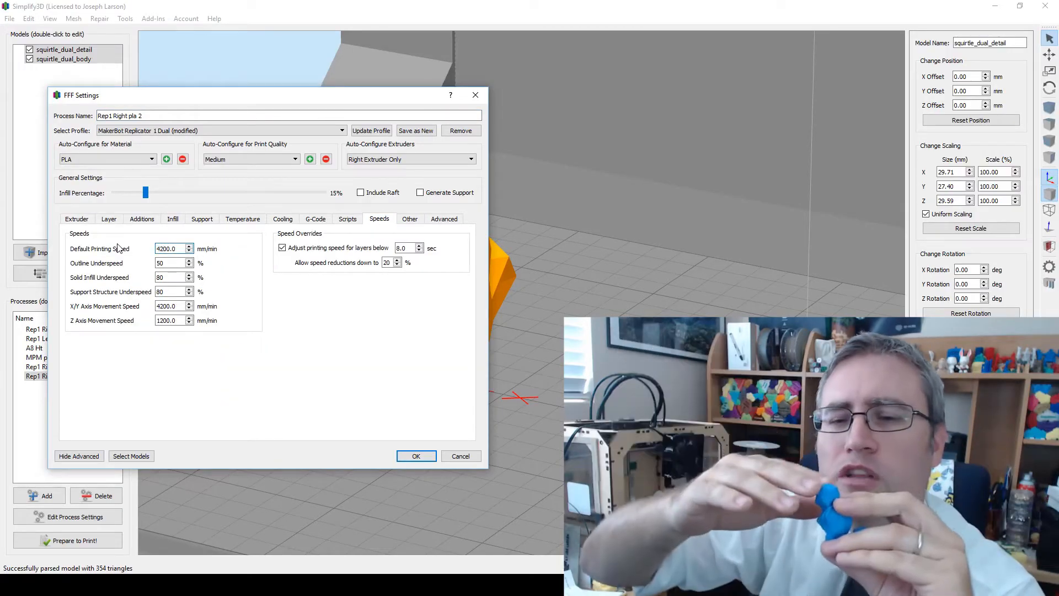
click(282, 247)
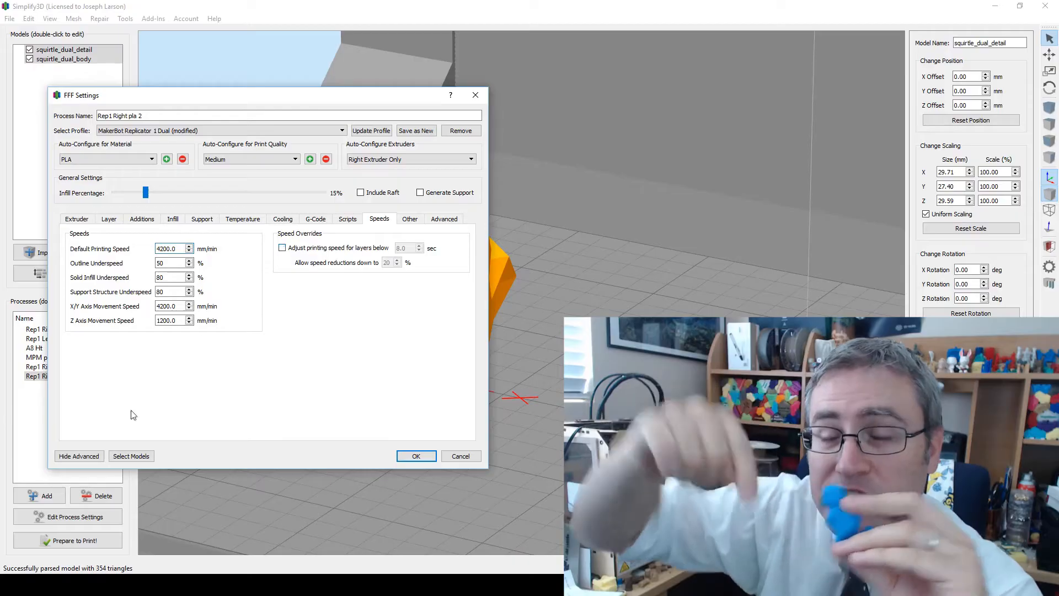
click(416, 456)
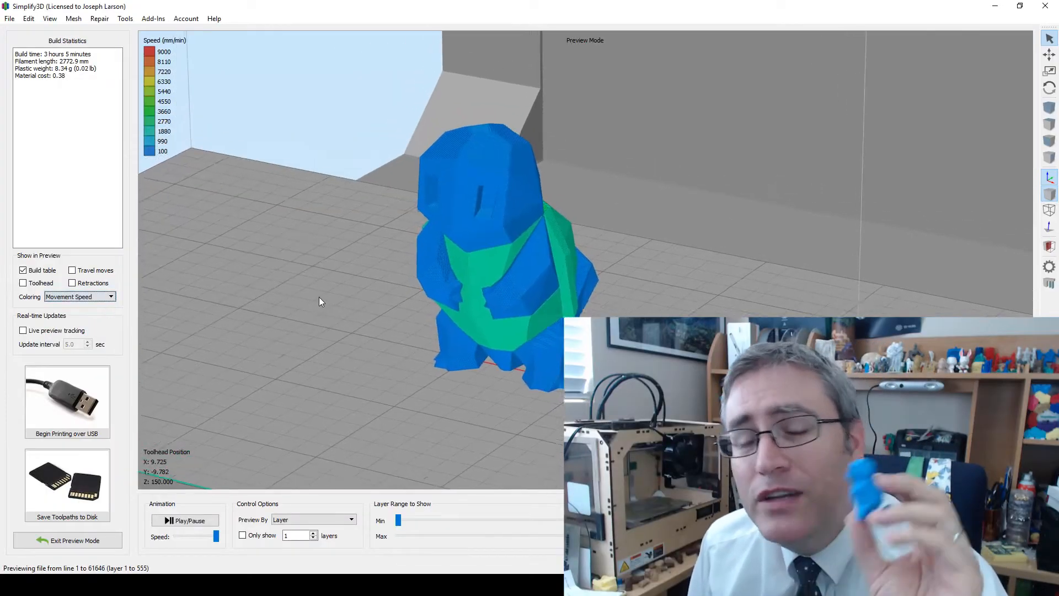